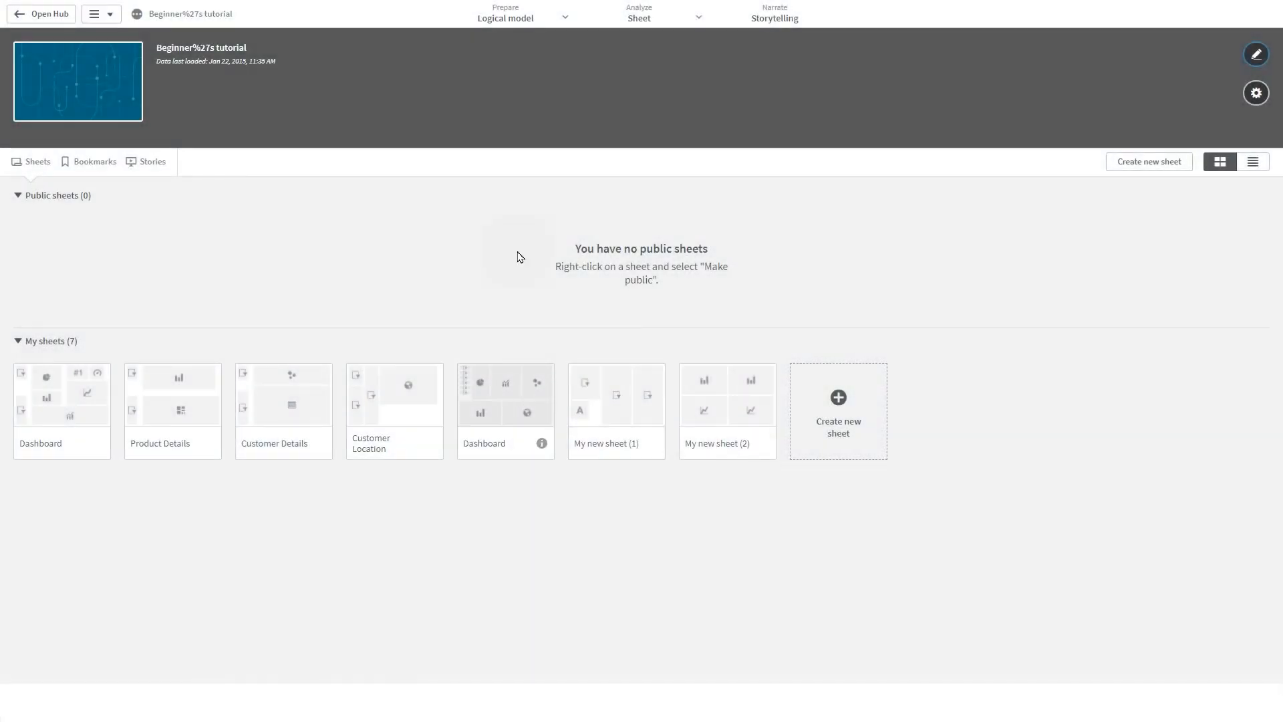
Choose Logical model from the Prepare menu to reach the business logic overview
click(505, 18)
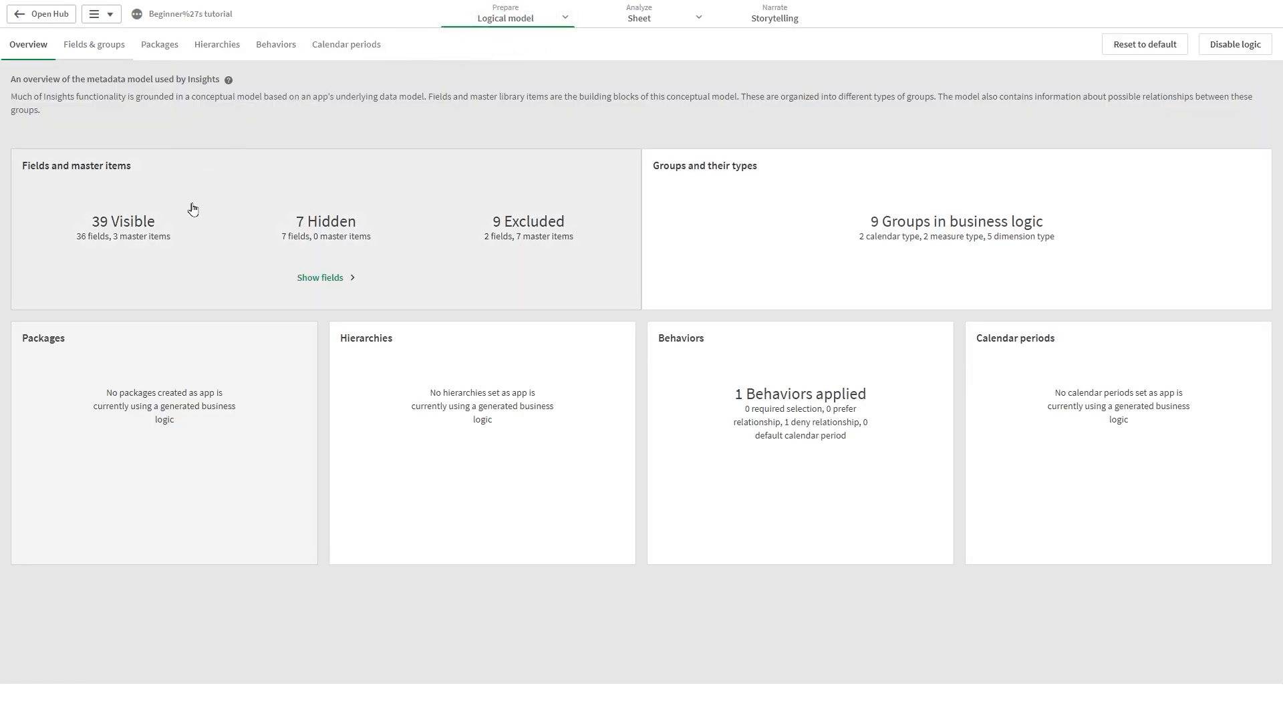
mouse_move(113, 68)
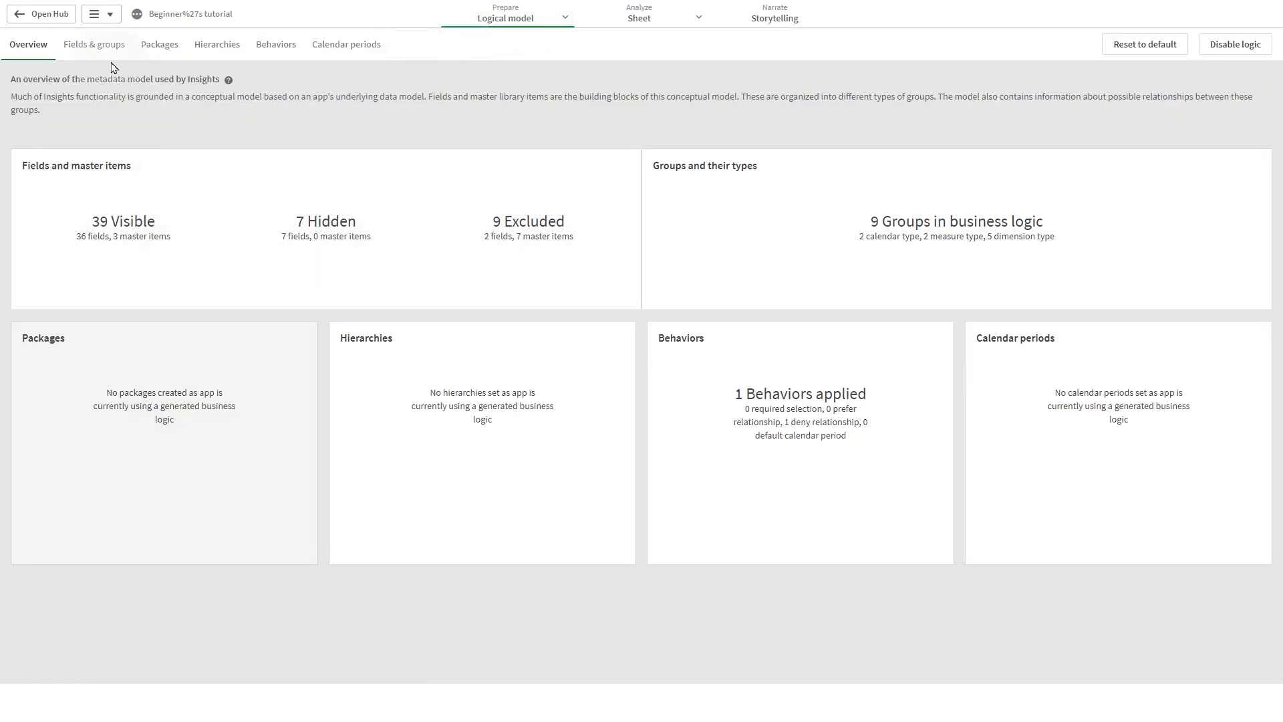
Switch to Fields & groups and scroll through the full fields table and back
click(93, 44)
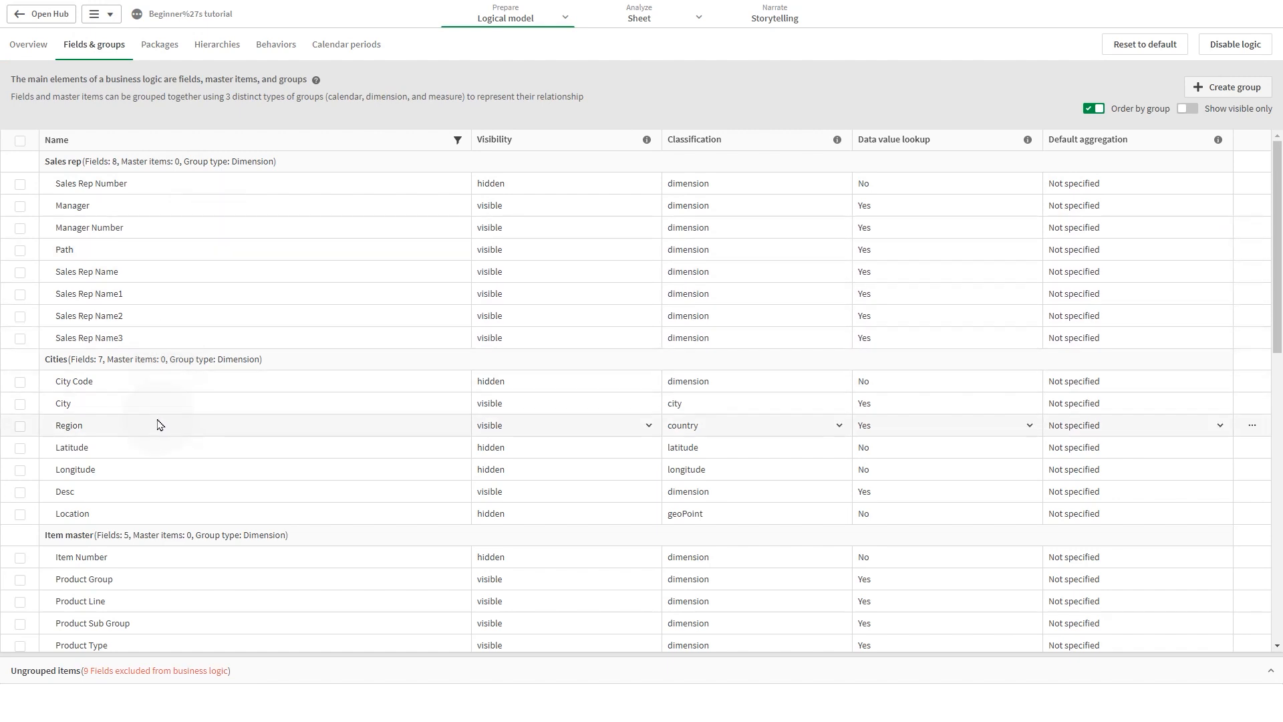
mouse_move(138, 392)
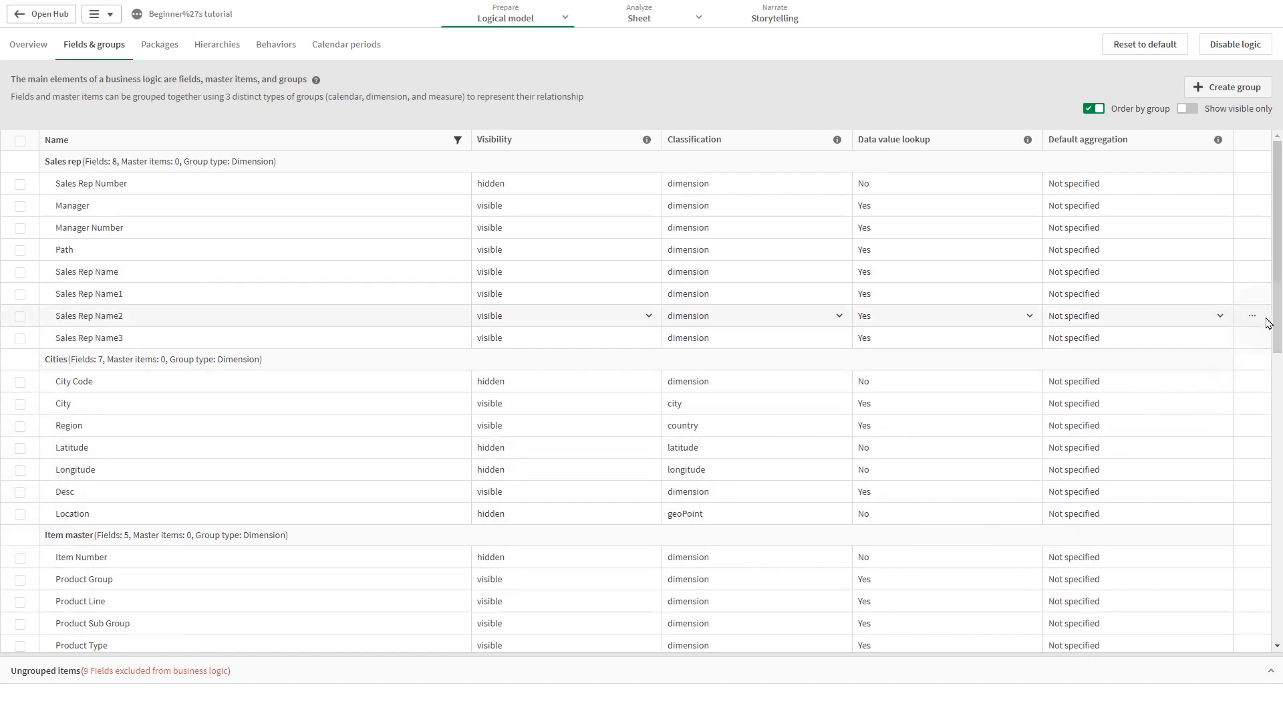
scroll(down, 3)
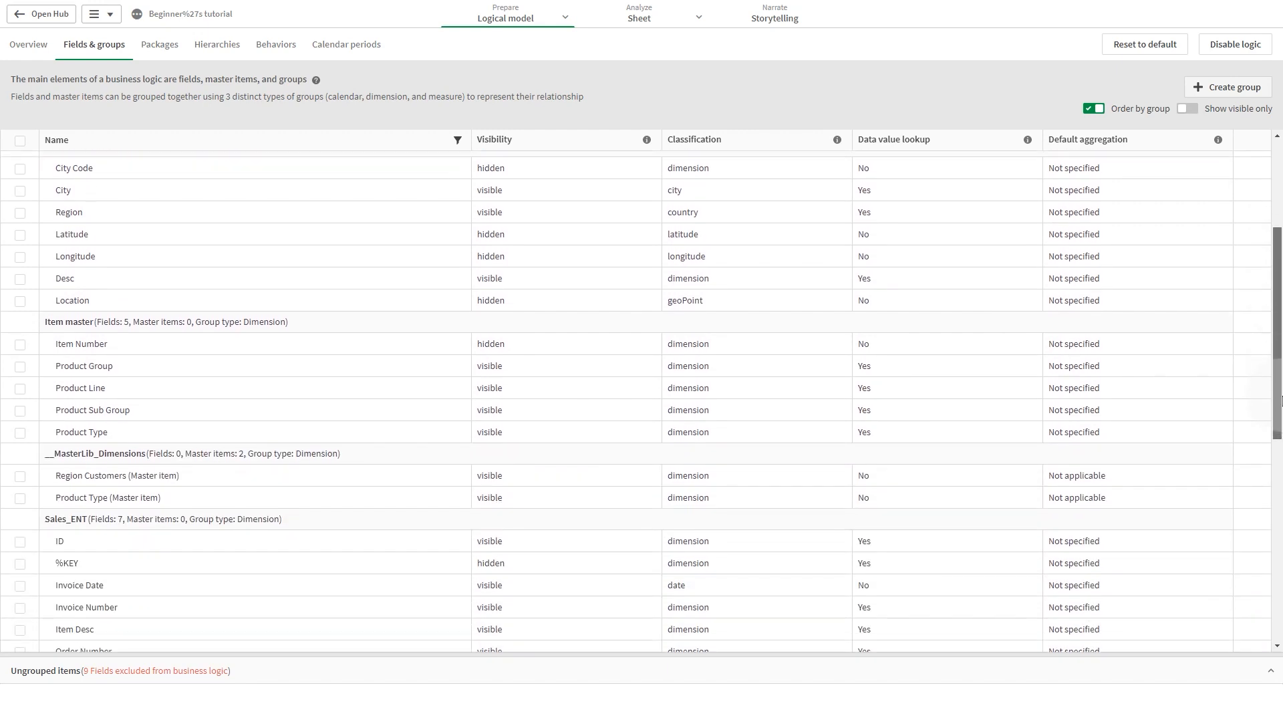
scroll(down, 3)
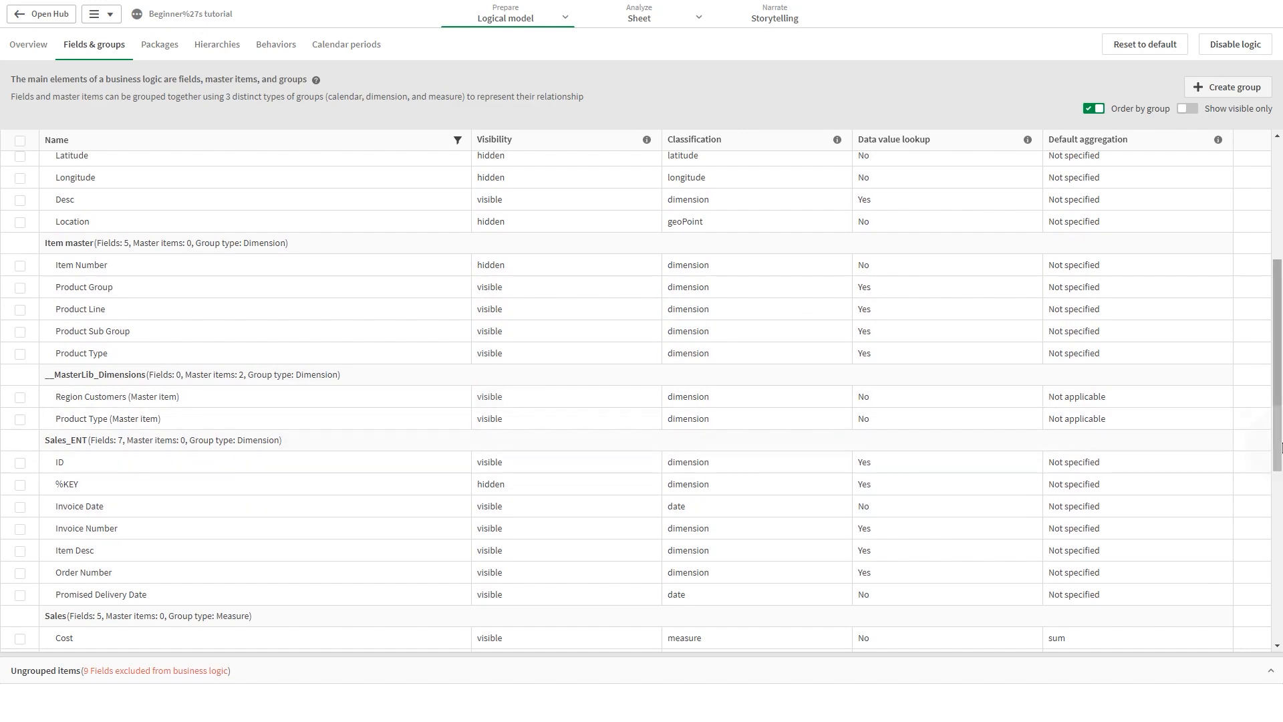
scroll(up, 3)
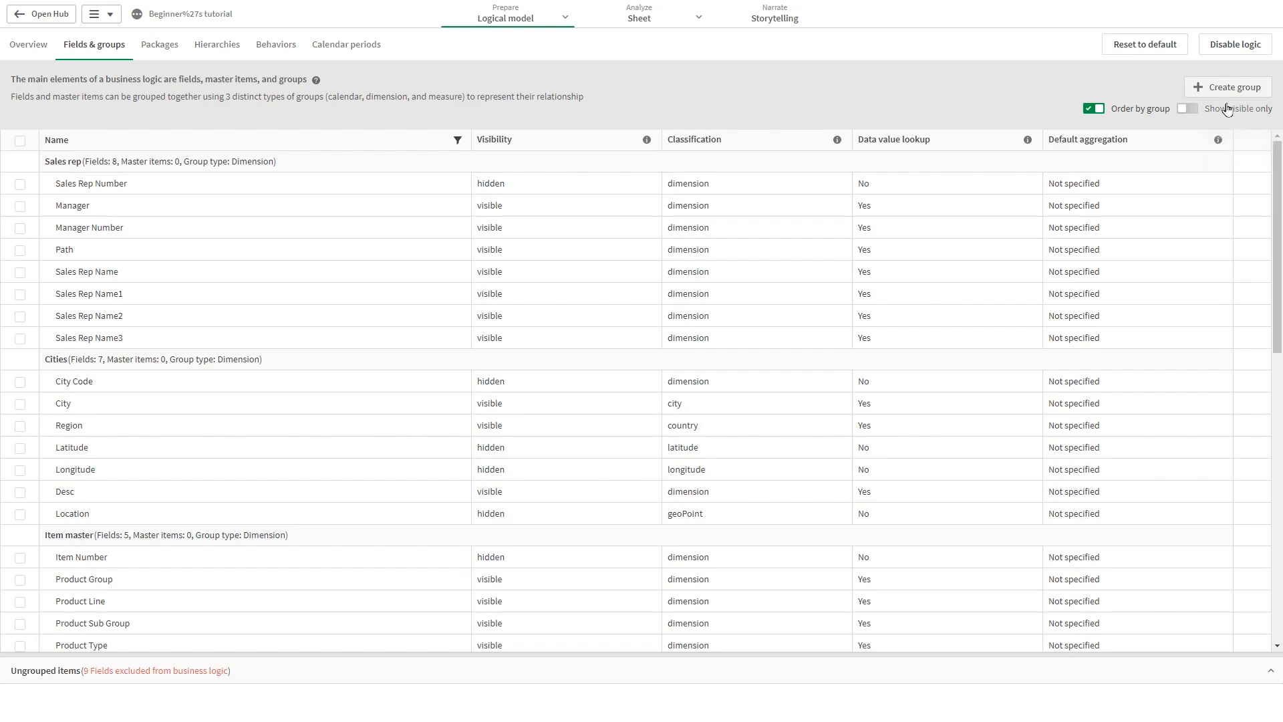
Start a new group named Customers with group type Dimension
click(1227, 86)
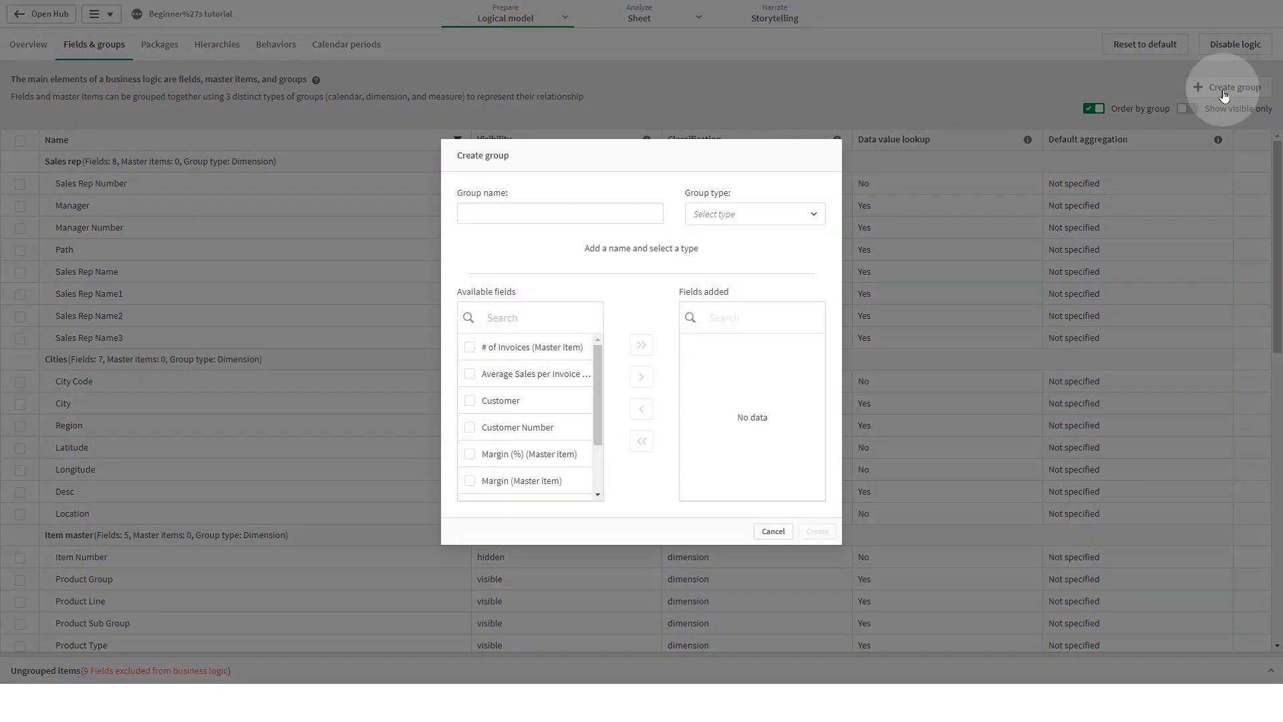
mouse_move(814, 311)
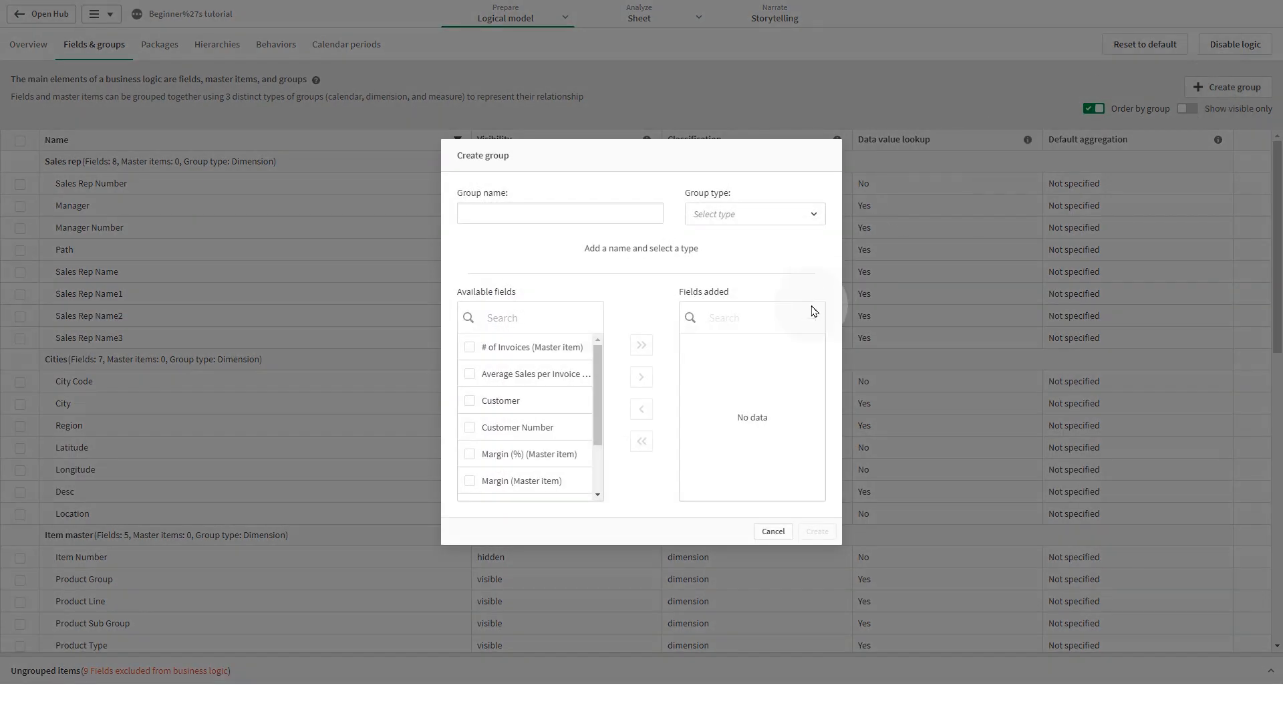
click(561, 212)
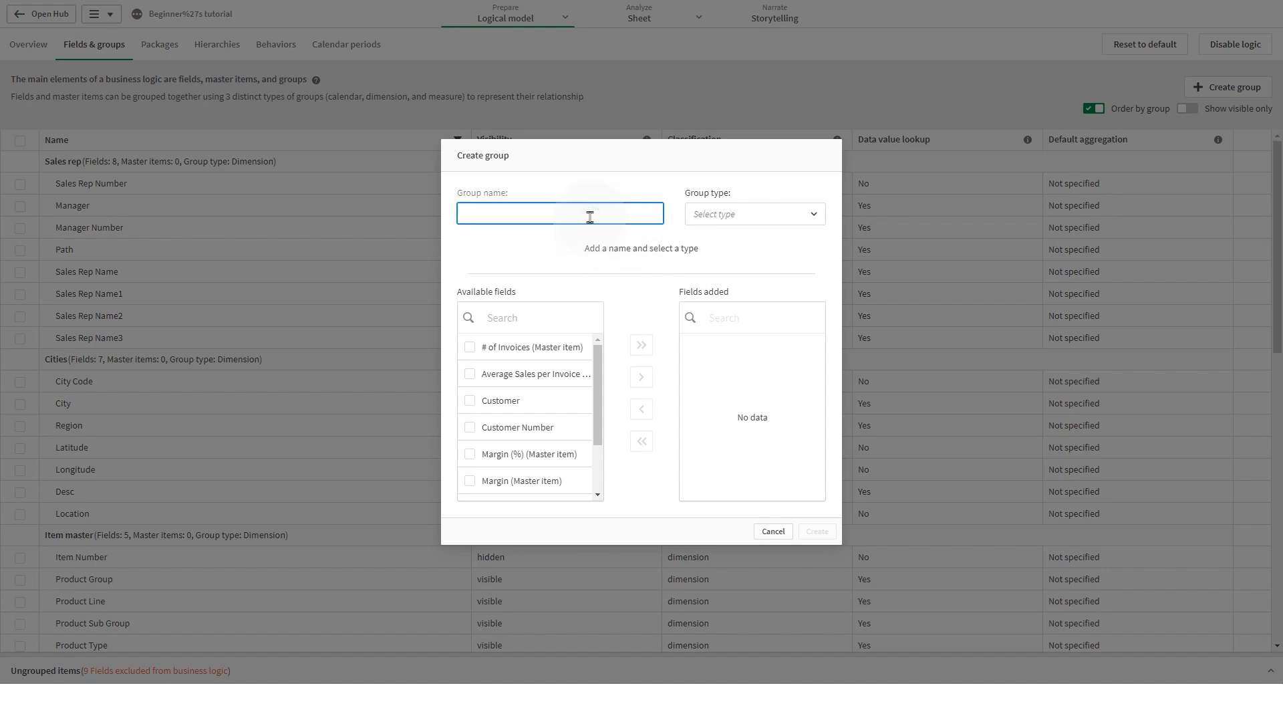
text(Customers)
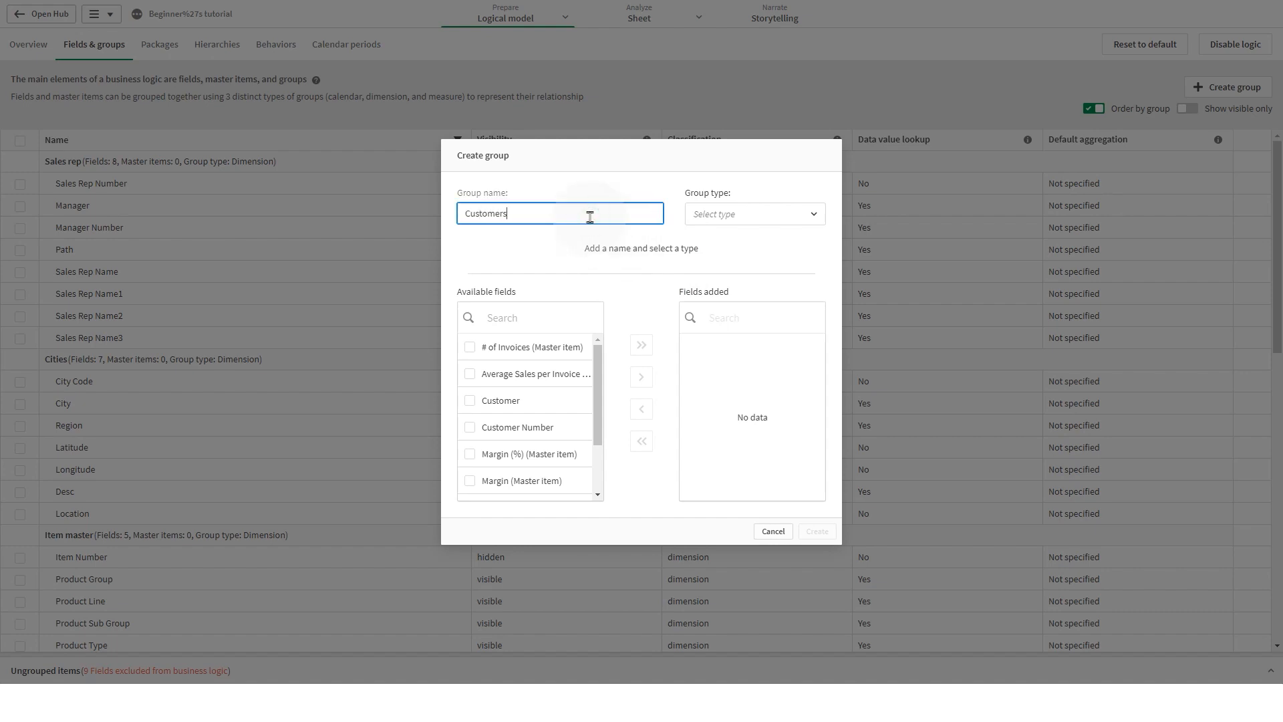
click(753, 214)
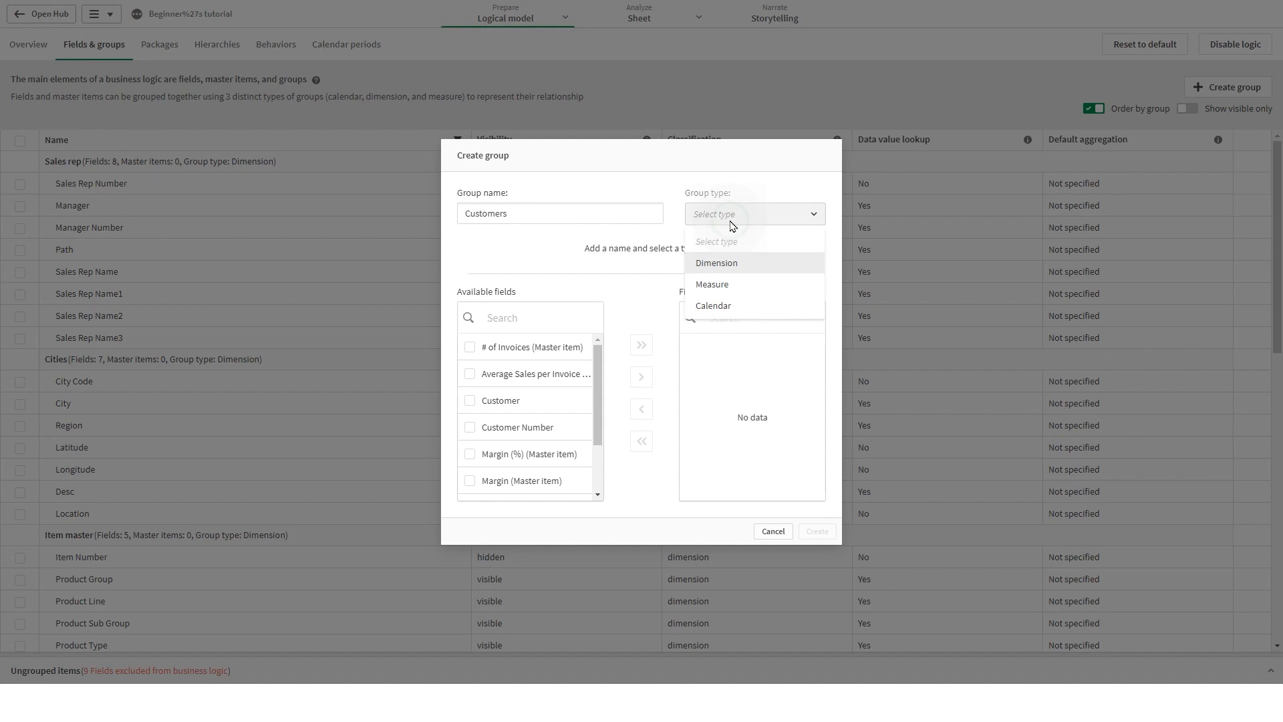
mouse_move(717, 264)
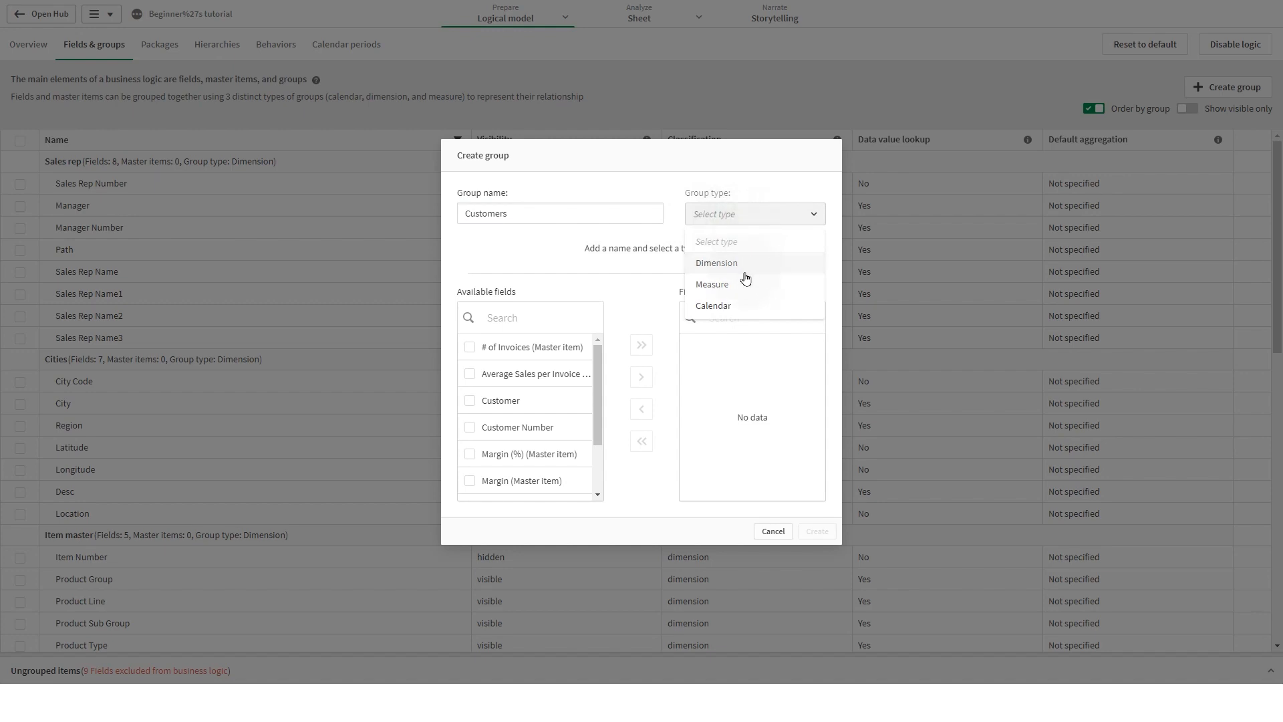
click(715, 263)
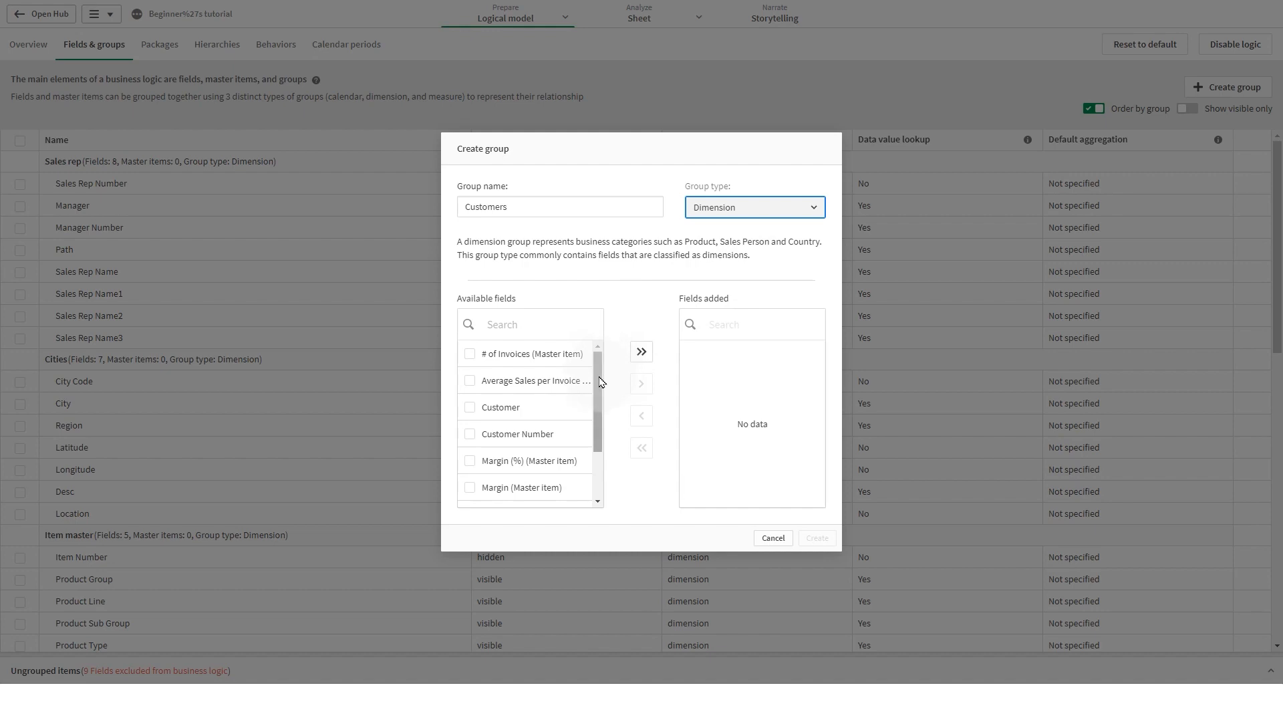
Add the Customer and Customer Number fields and create the Customers group
click(469, 406)
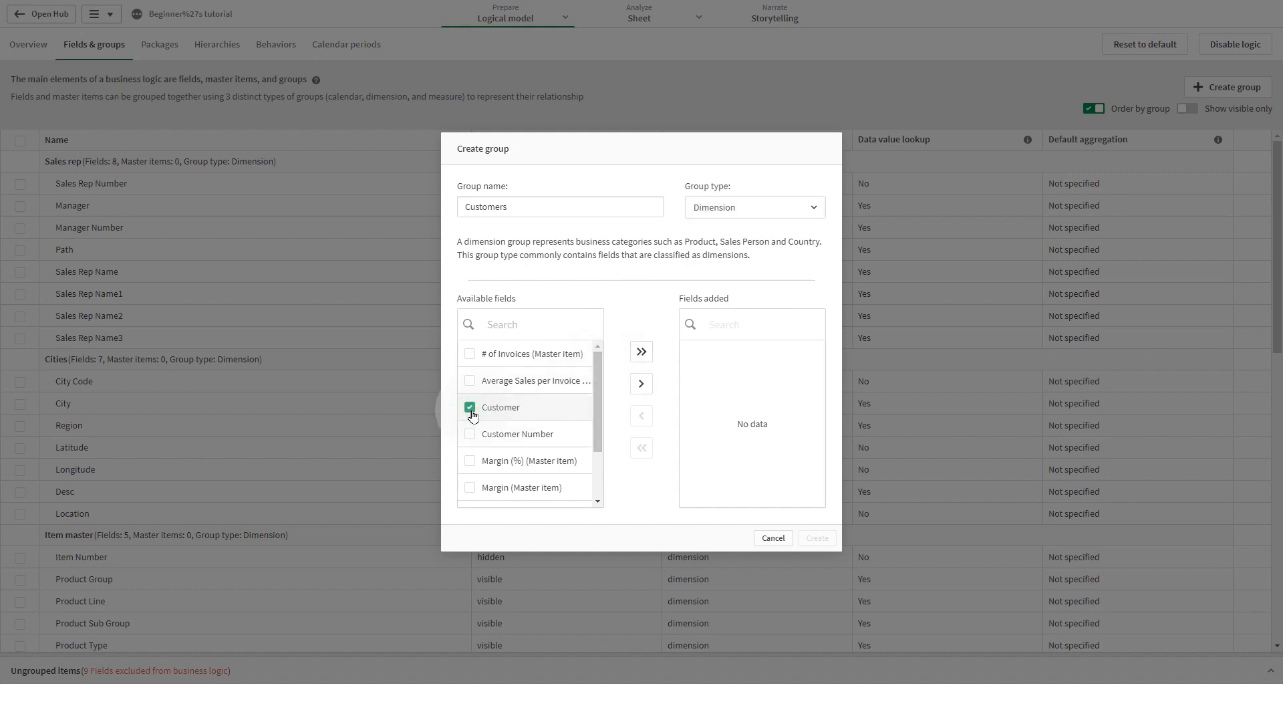
click(469, 434)
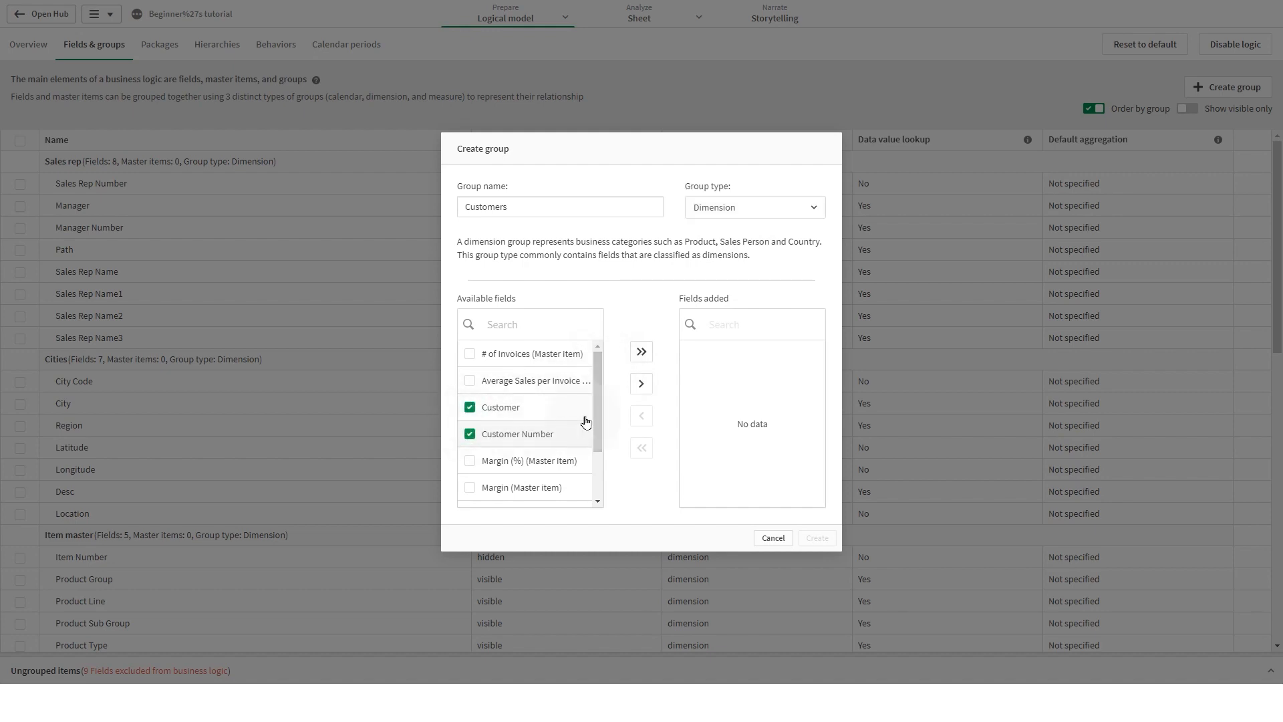
click(640, 352)
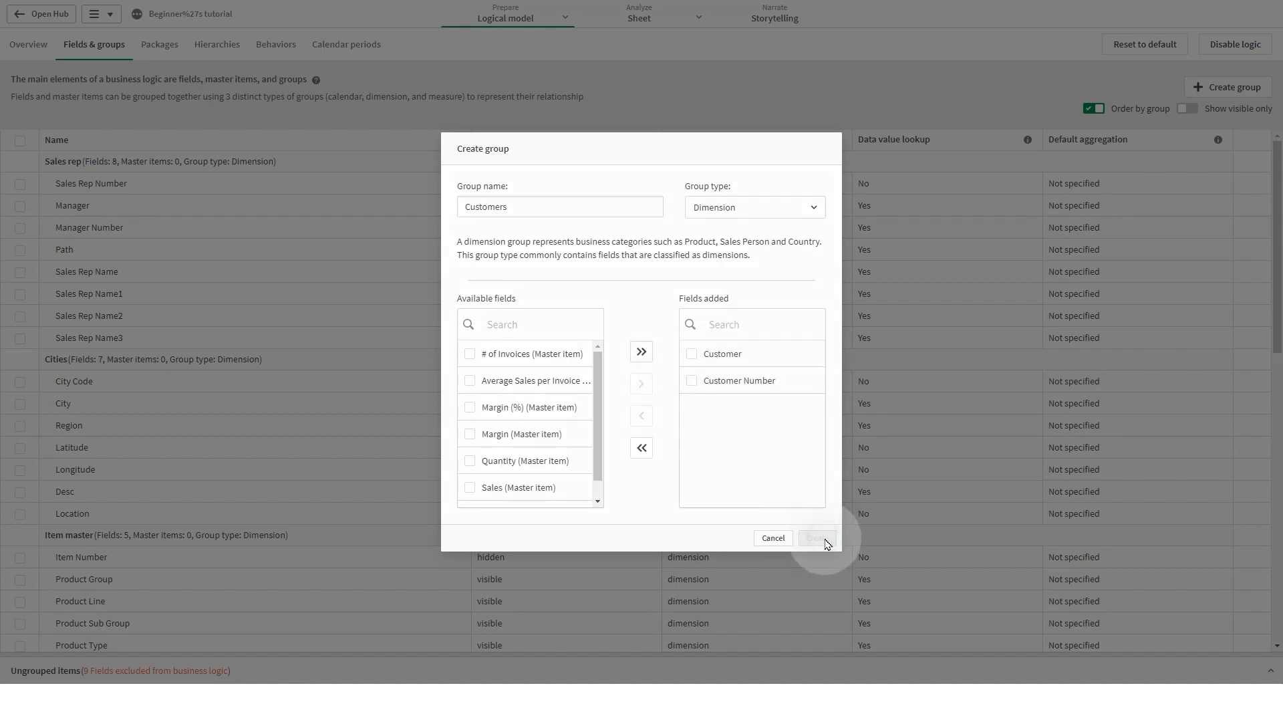
click(816, 538)
text(Sa)
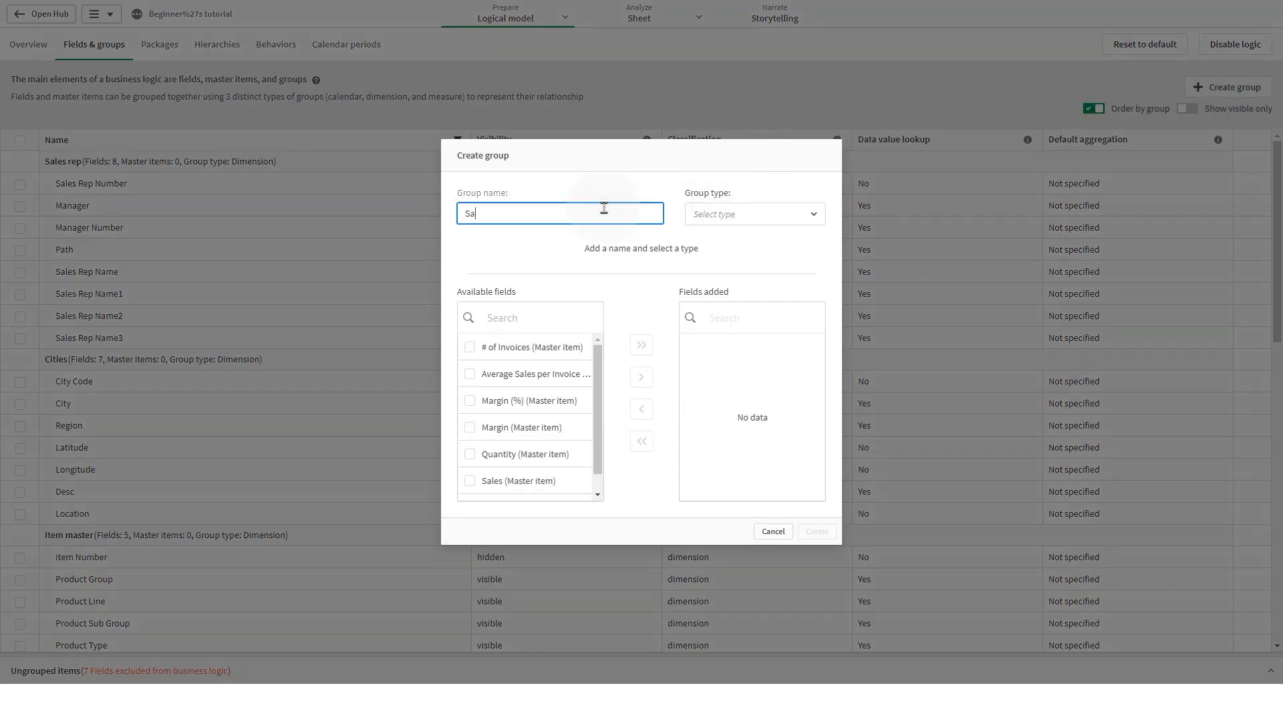
Name the new group Sales measures and set its group type to Measure
text(les m)
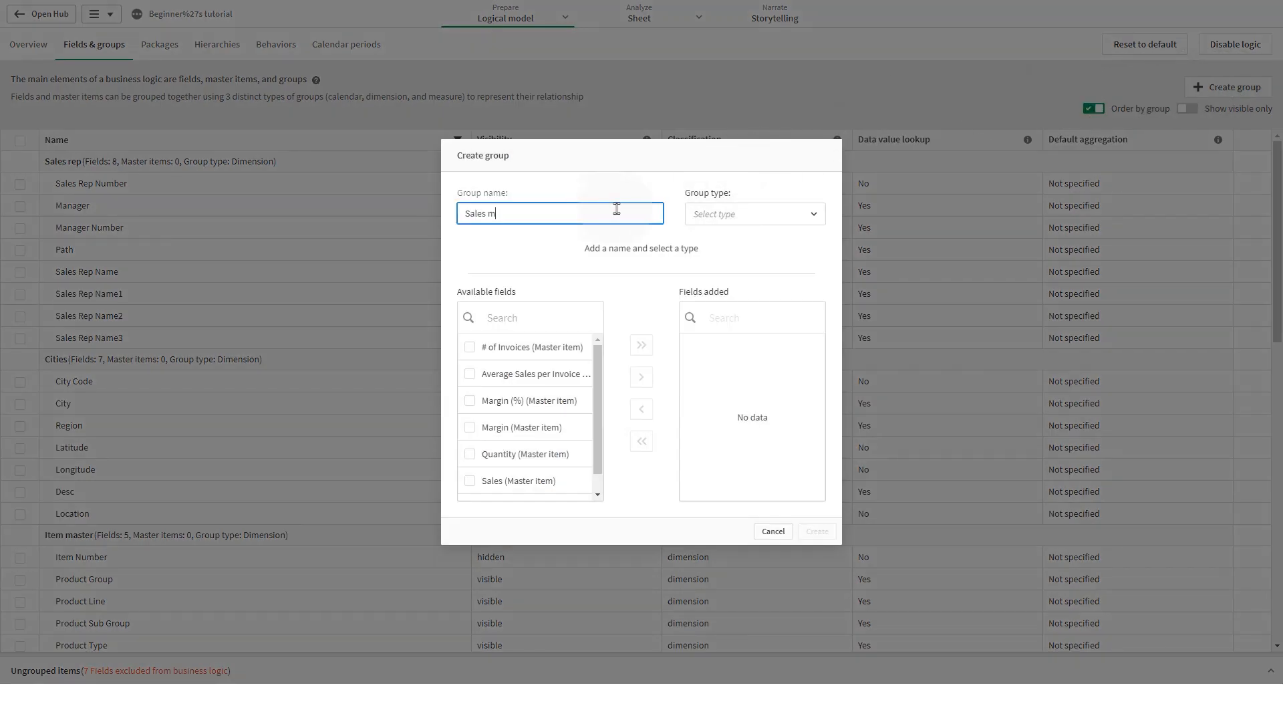
click(754, 214)
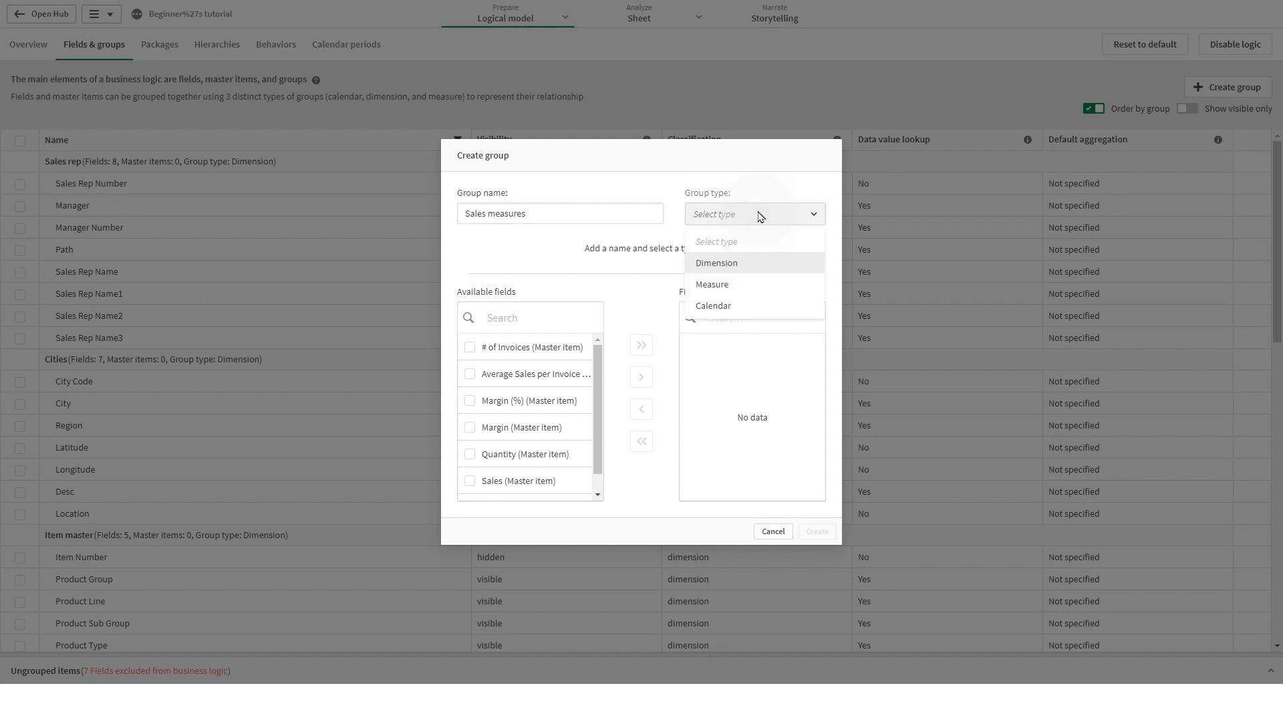
mouse_move(732, 265)
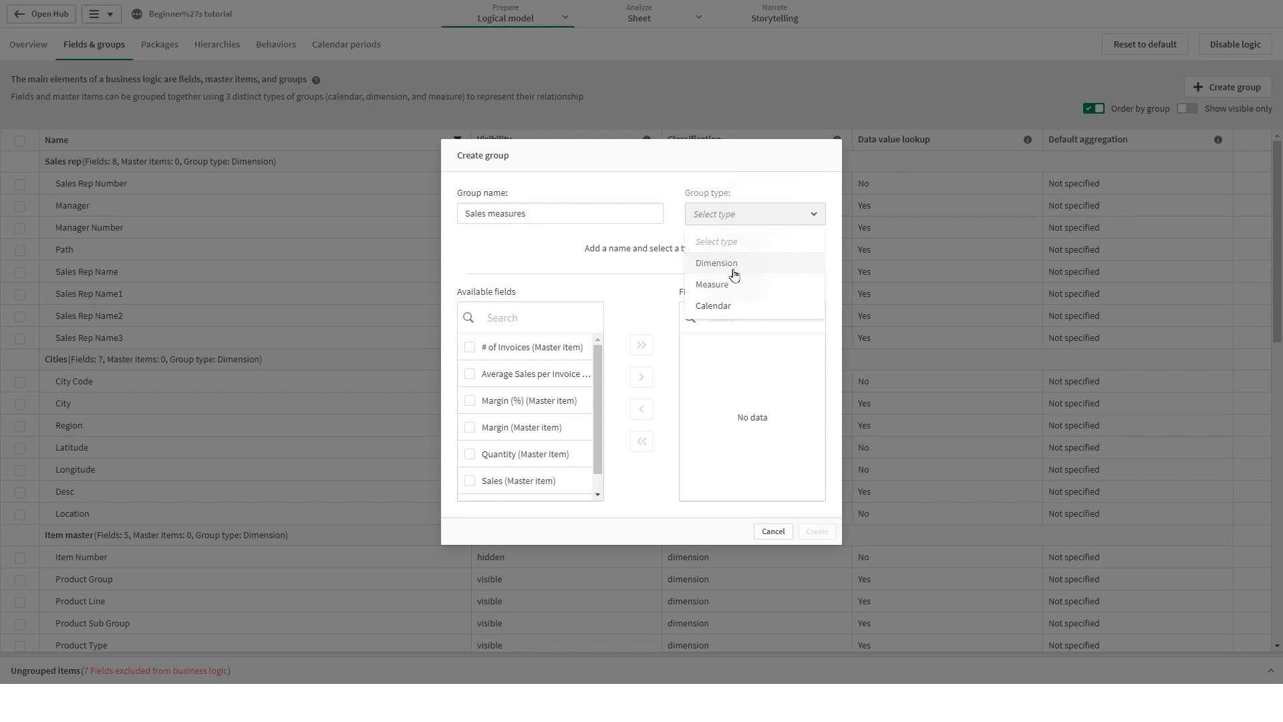
mouse_move(699, 267)
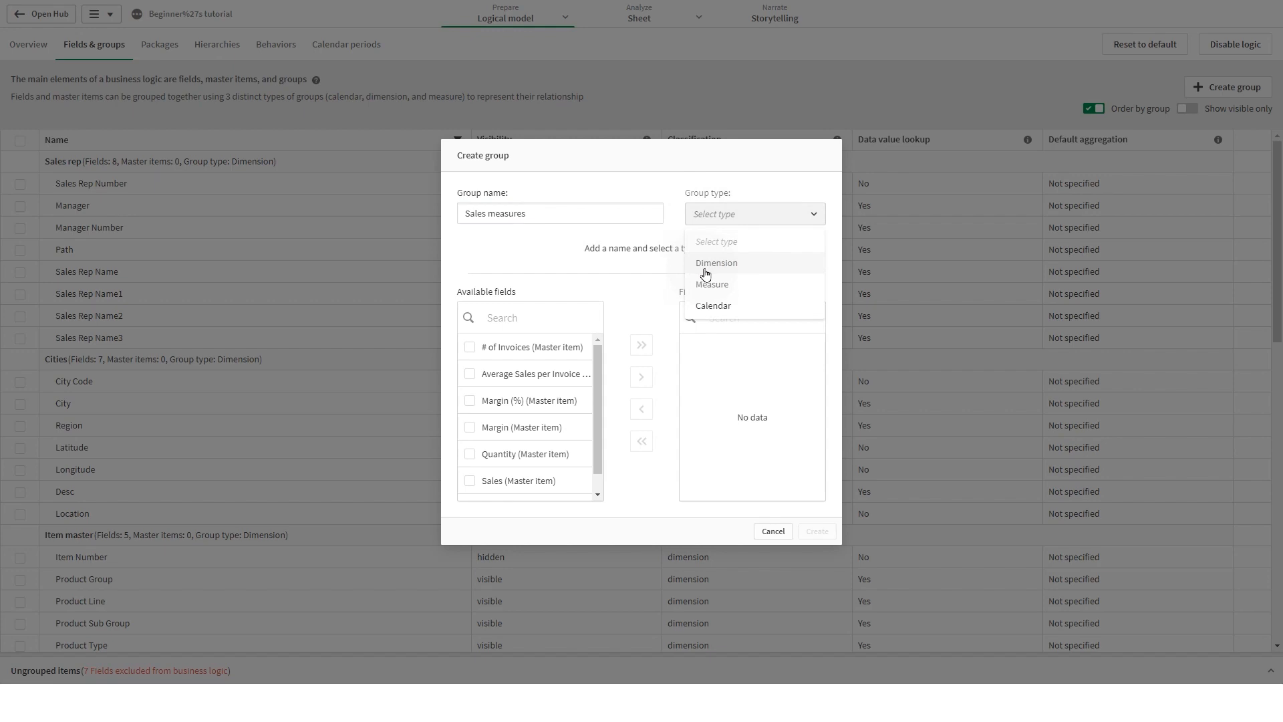
mouse_move(728, 274)
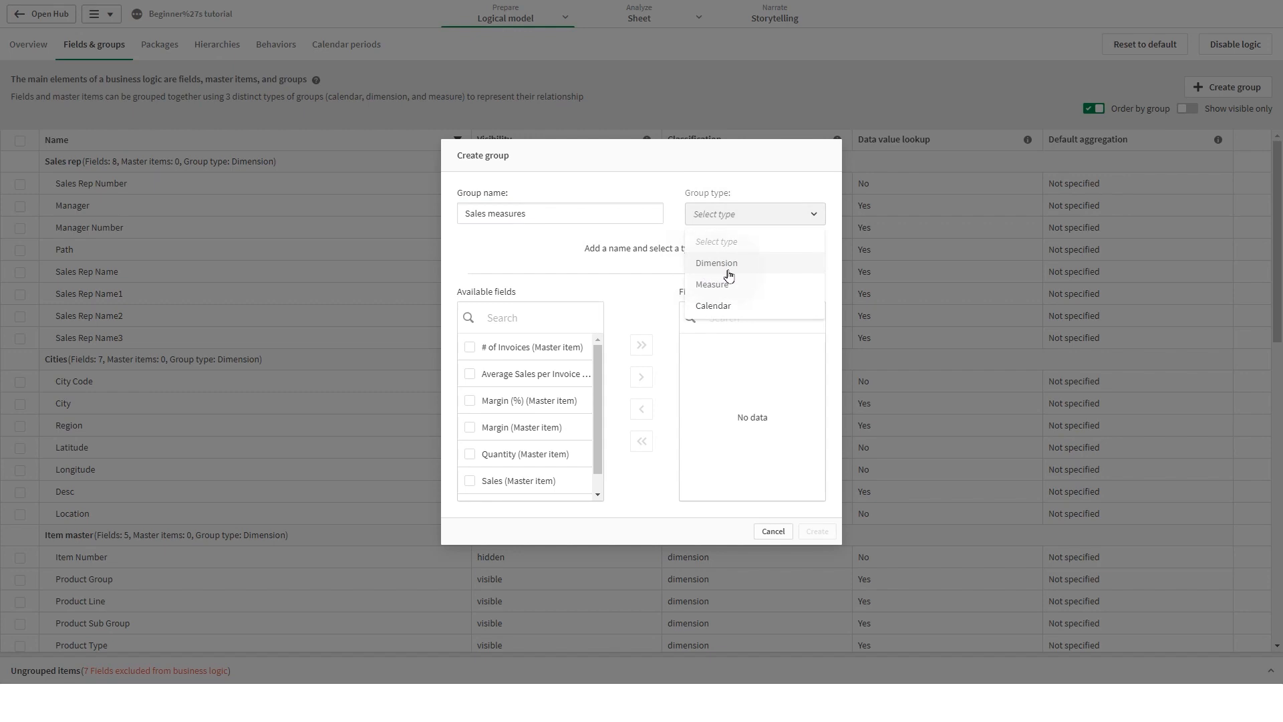
mouse_move(742, 276)
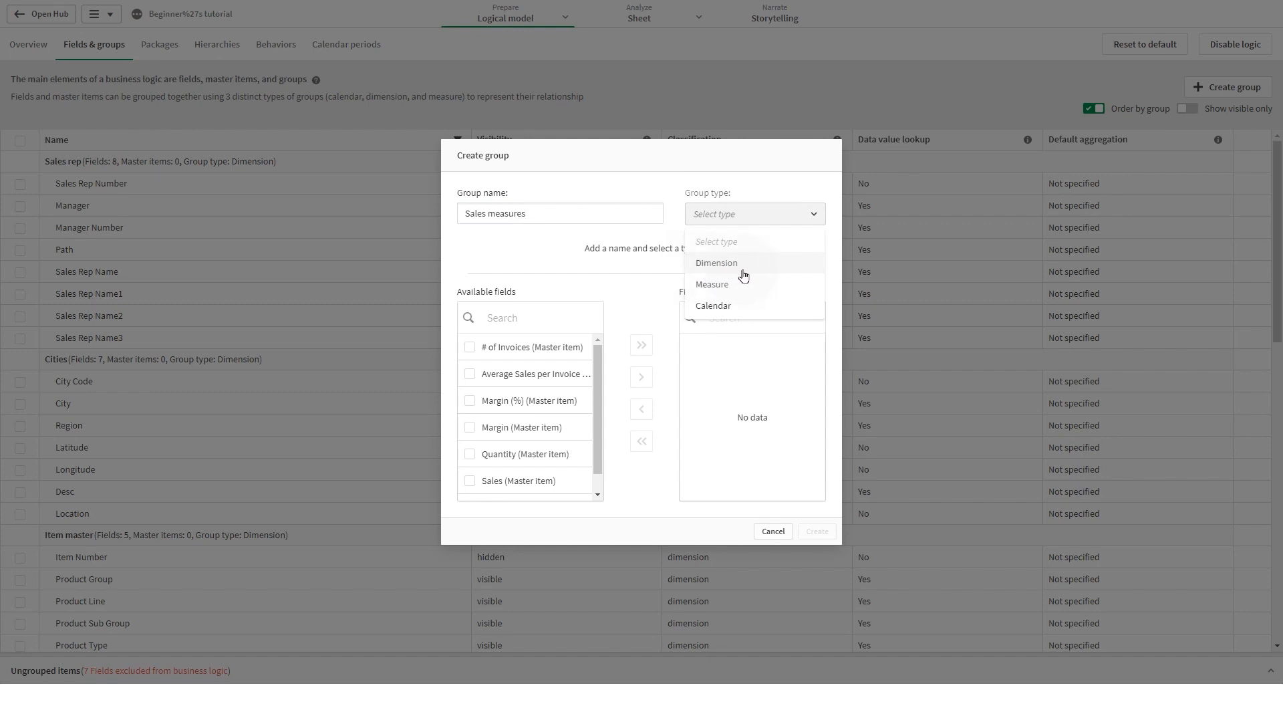
mouse_move(694, 295)
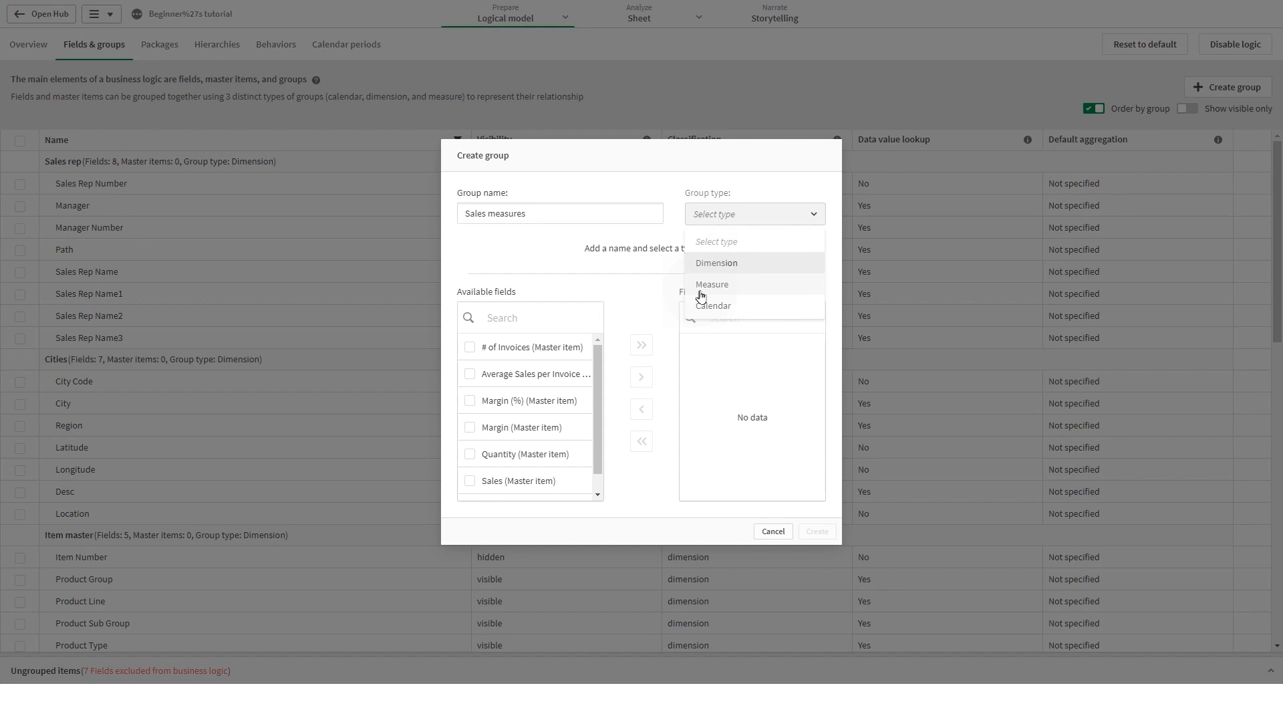
mouse_move(723, 293)
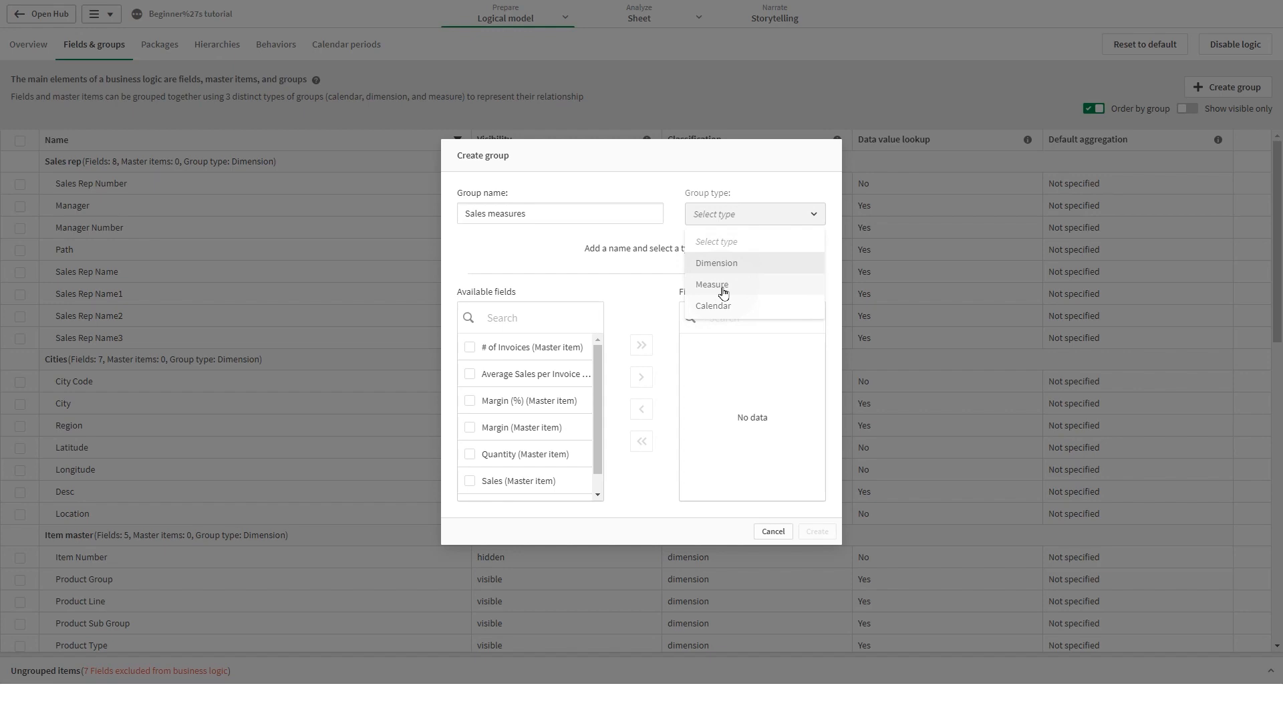
mouse_move(711, 309)
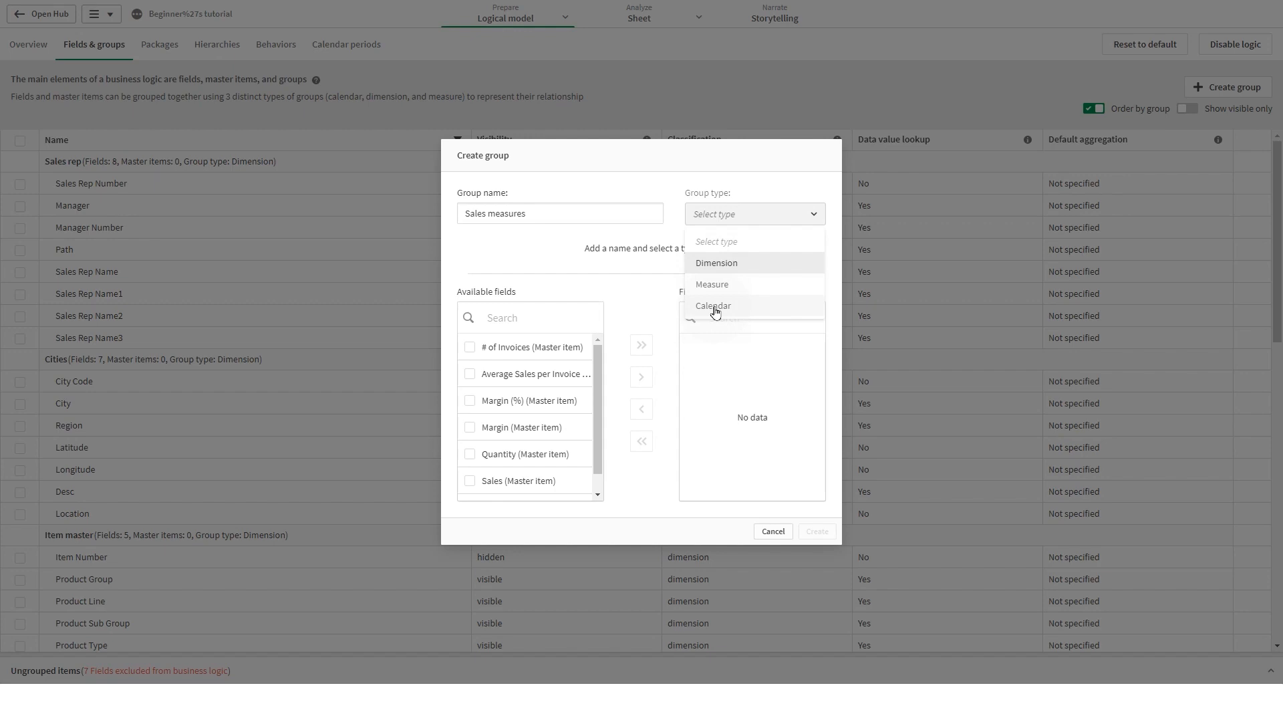
mouse_move(723, 283)
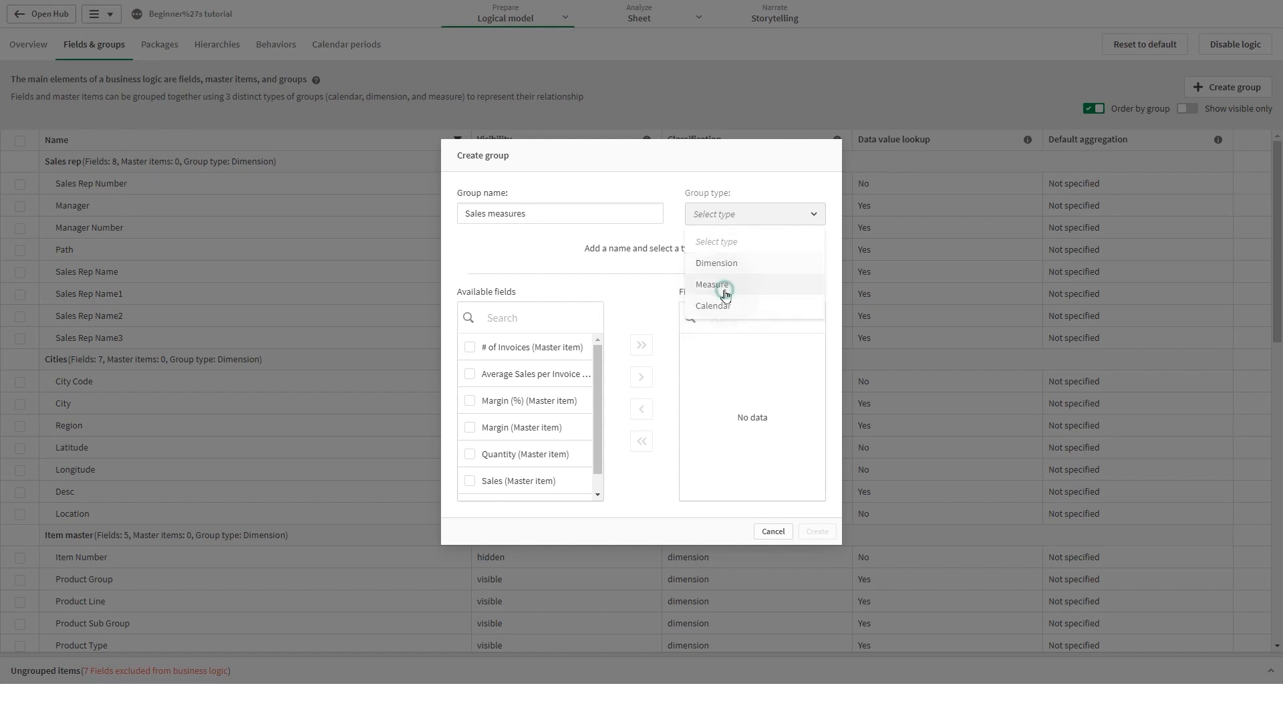
Add Average Sales per Invoice, Sales, Margin and Margin (%) and create the group
click(711, 283)
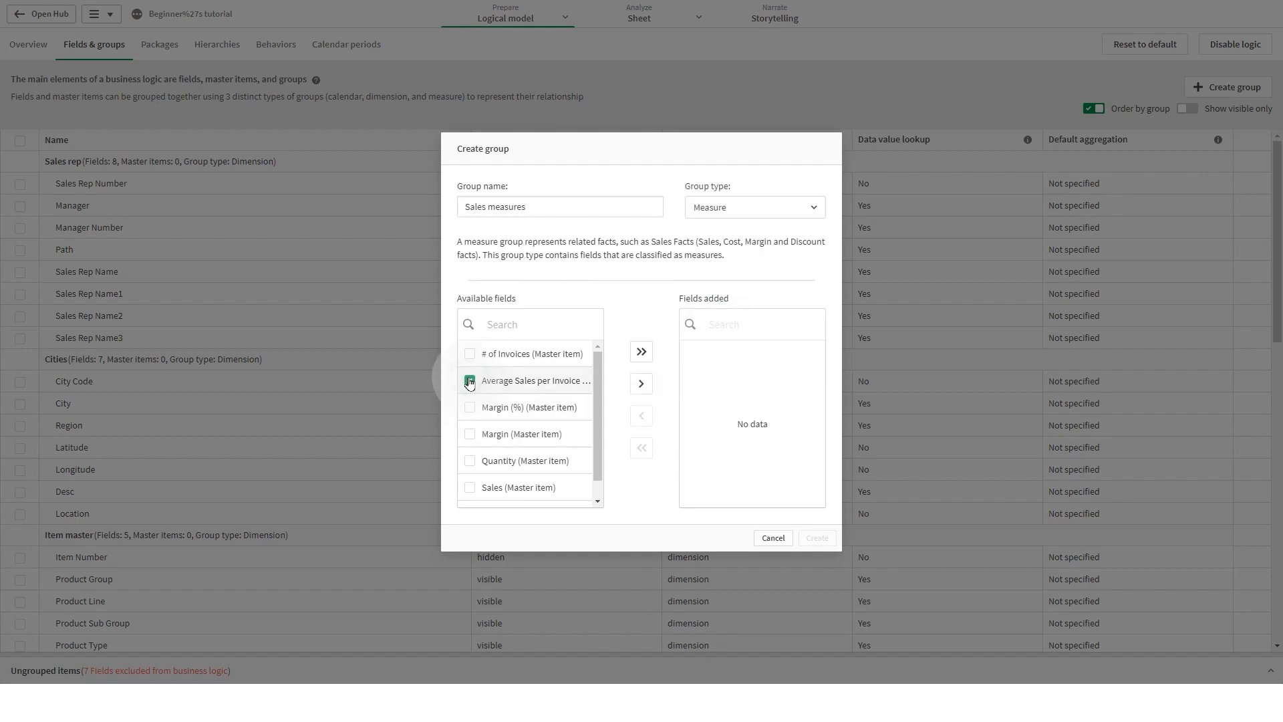
click(469, 381)
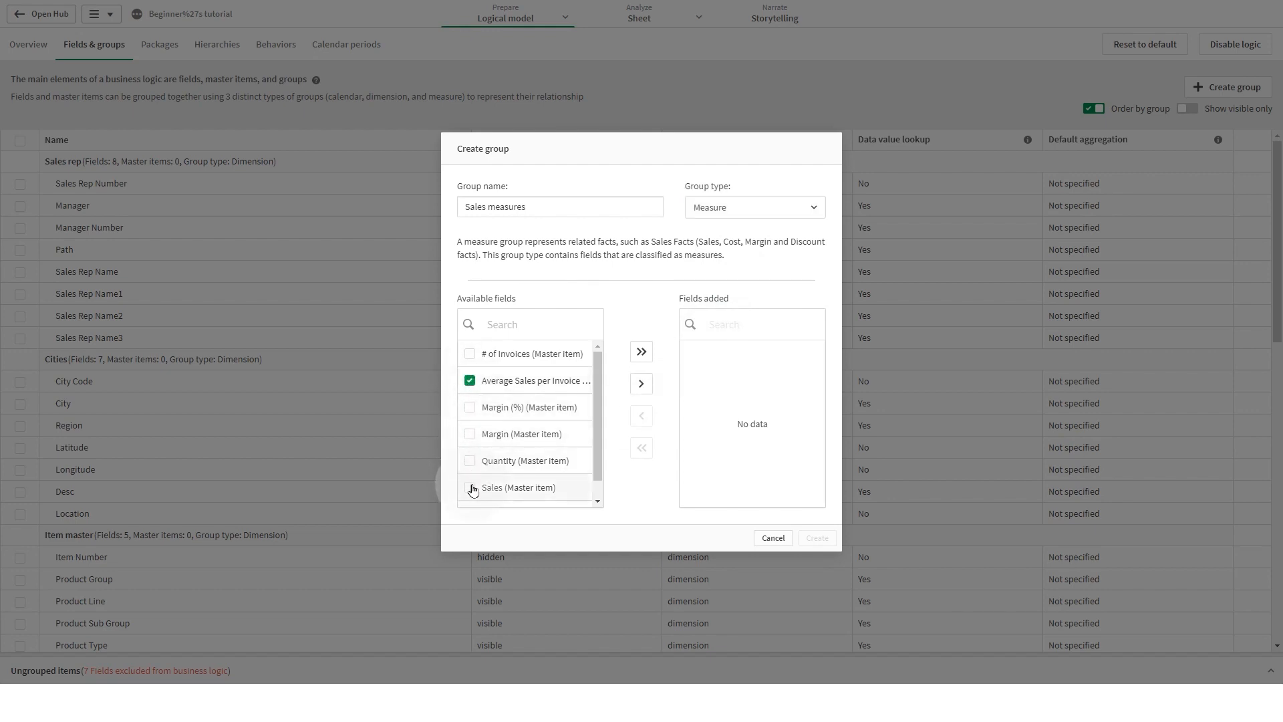
click(469, 486)
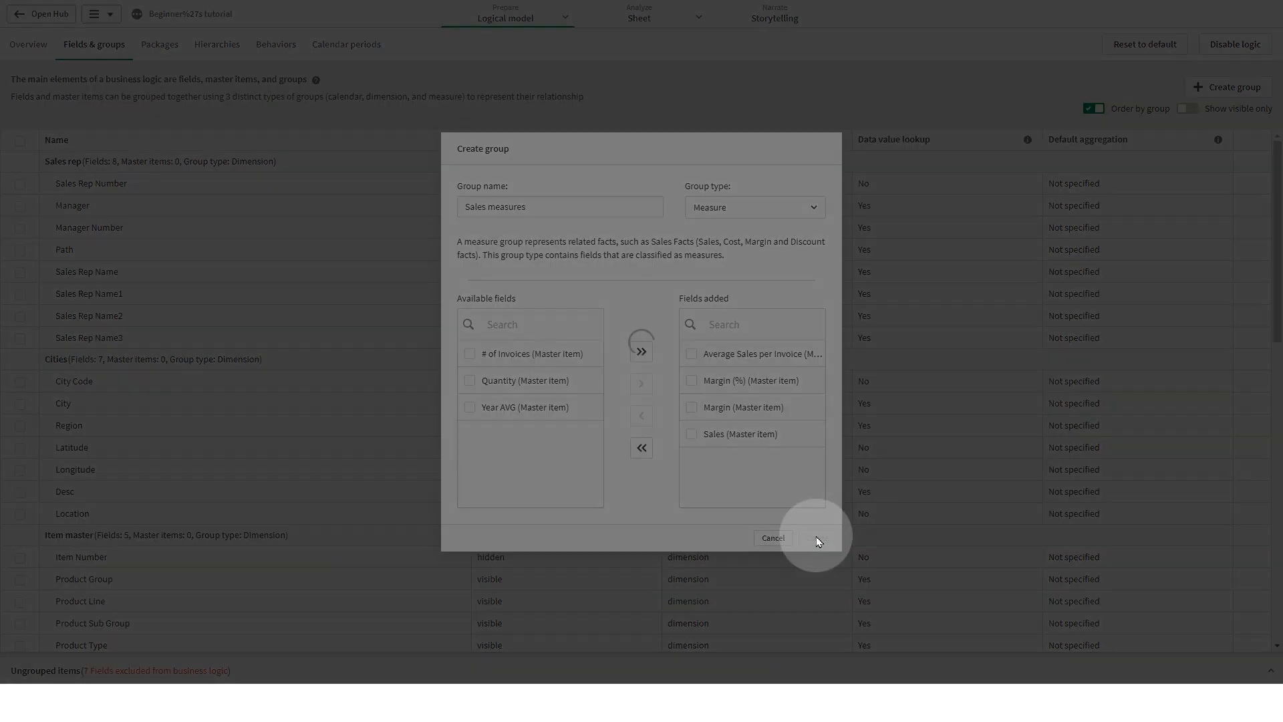
click(815, 537)
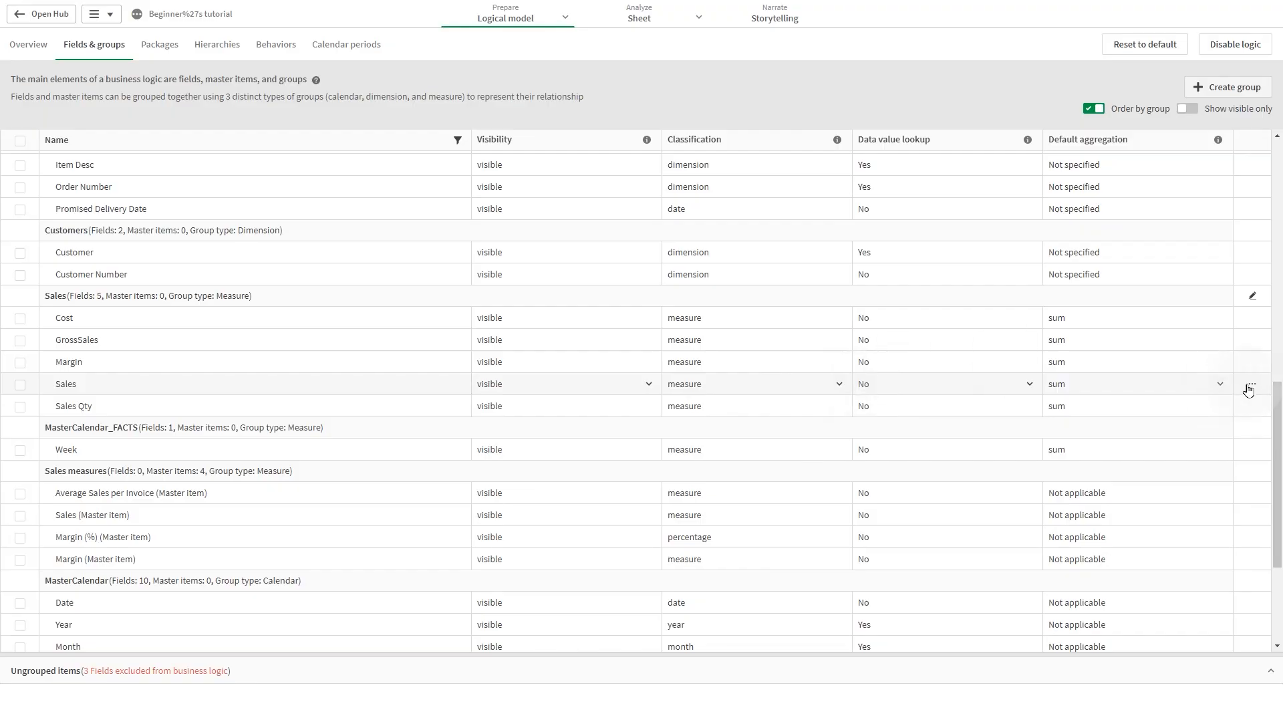
Move the Sales field from the Sales group into Sales measures via Move item
click(1251, 383)
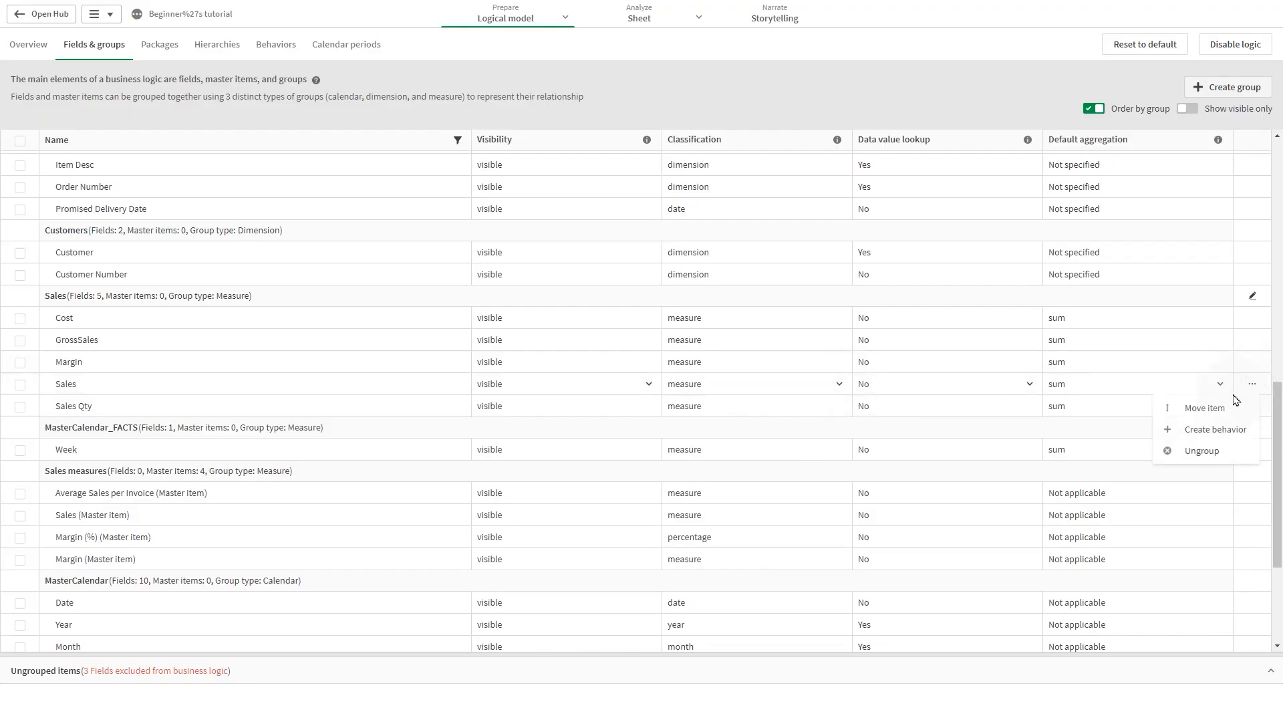
click(1205, 407)
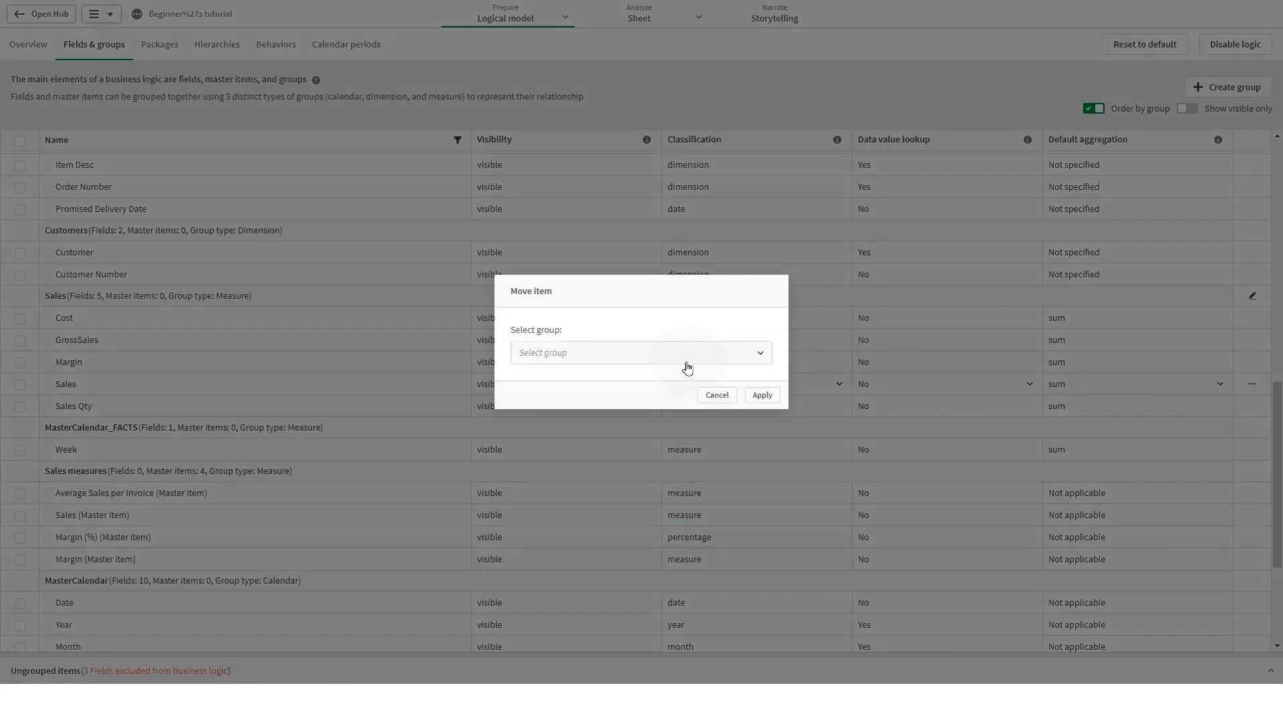
click(640, 352)
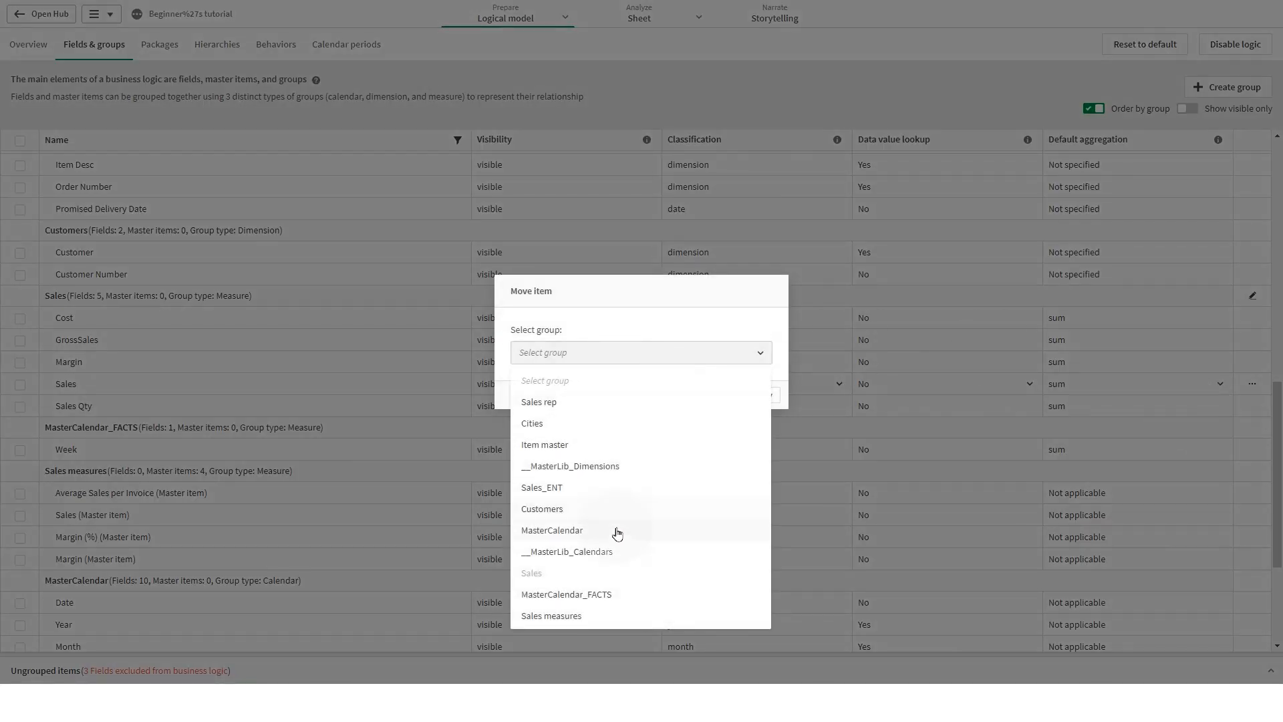
click(552, 615)
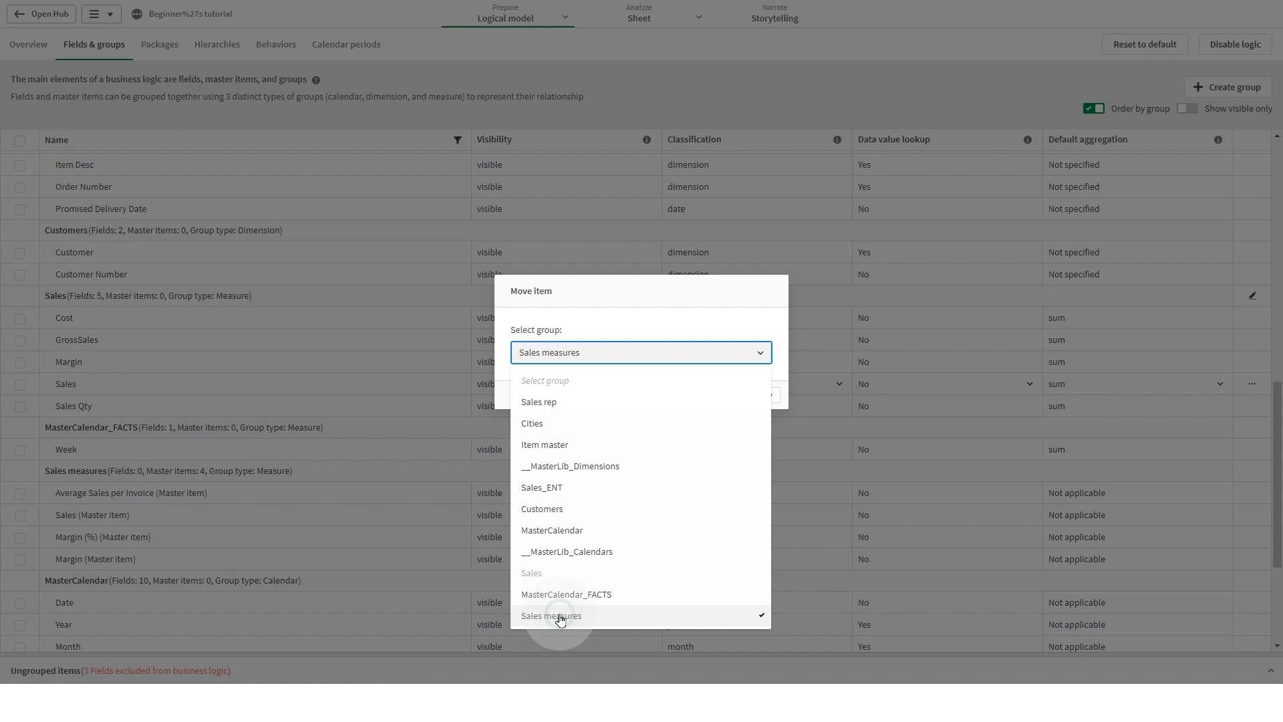
click(550, 615)
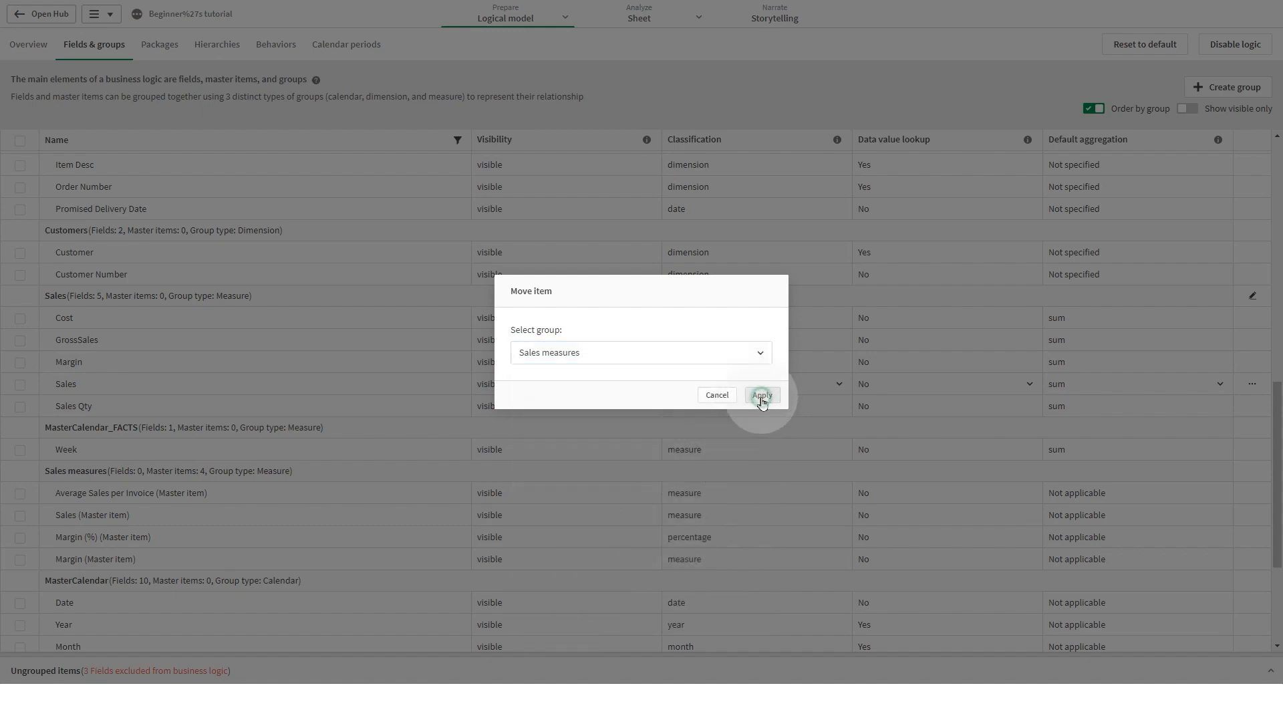
click(761, 395)
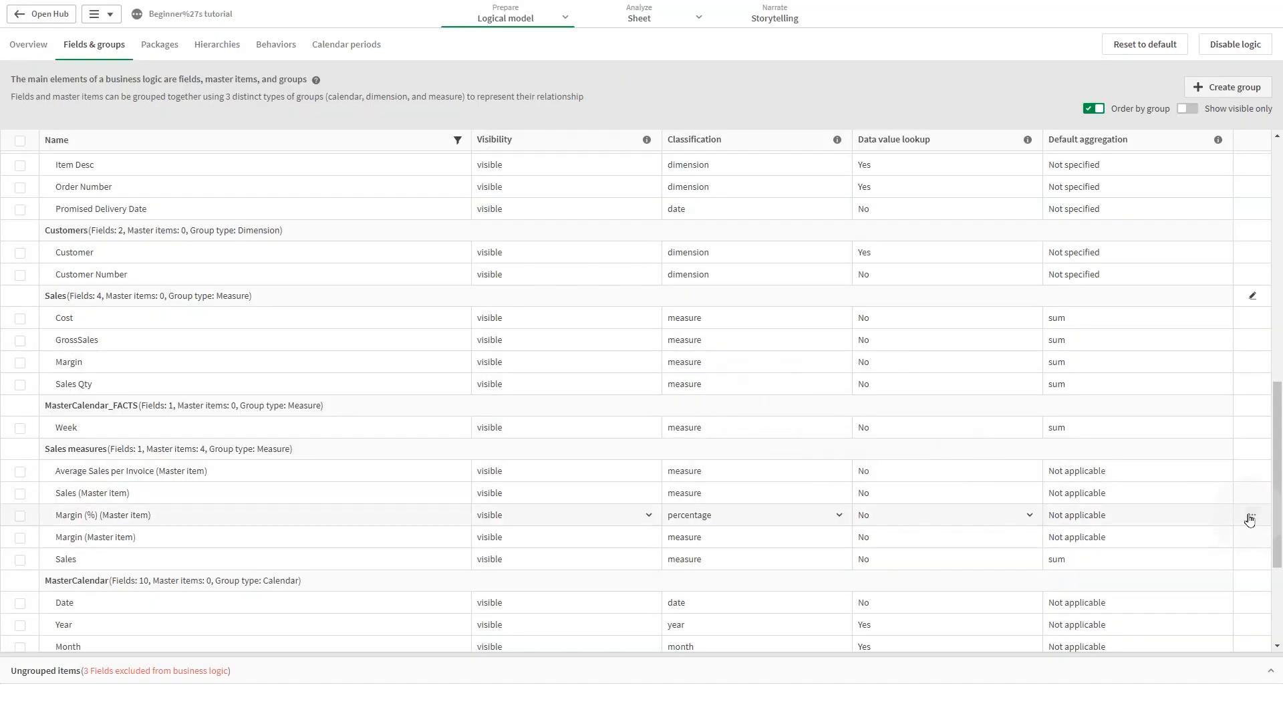
Start creating a behavior from a Sales measures master item's menu, then cancel it
click(1251, 514)
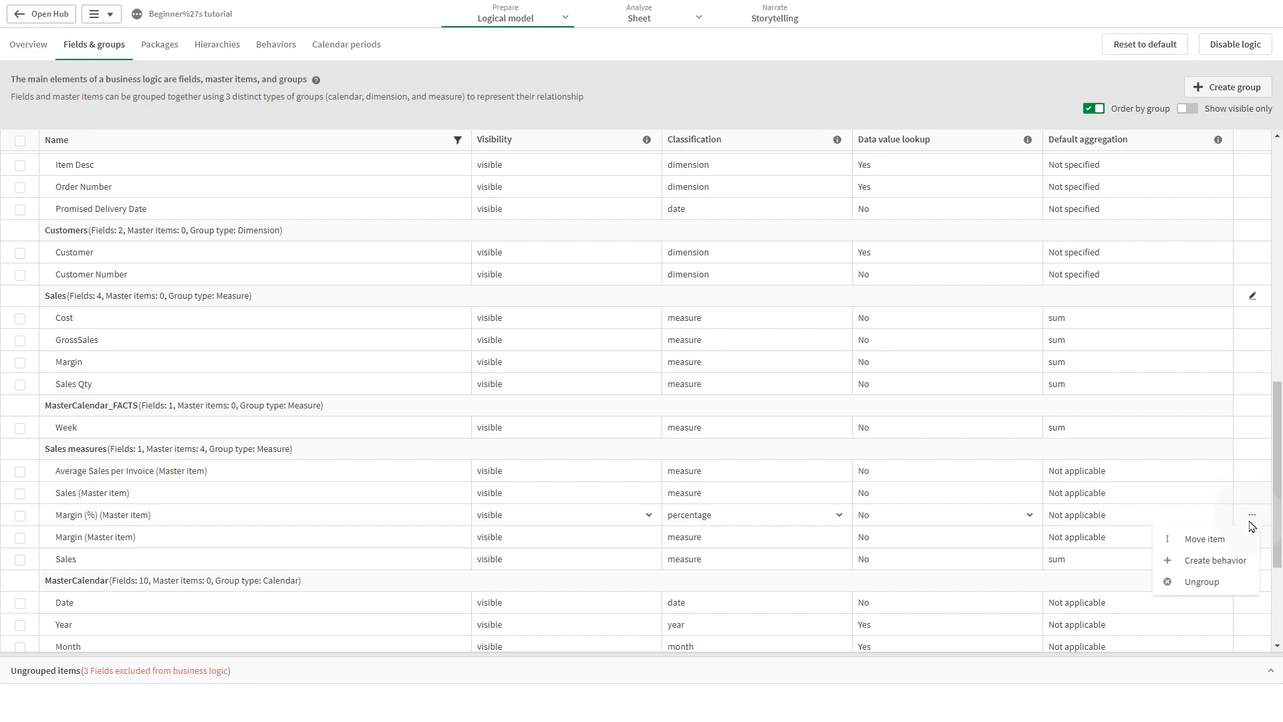
click(1220, 561)
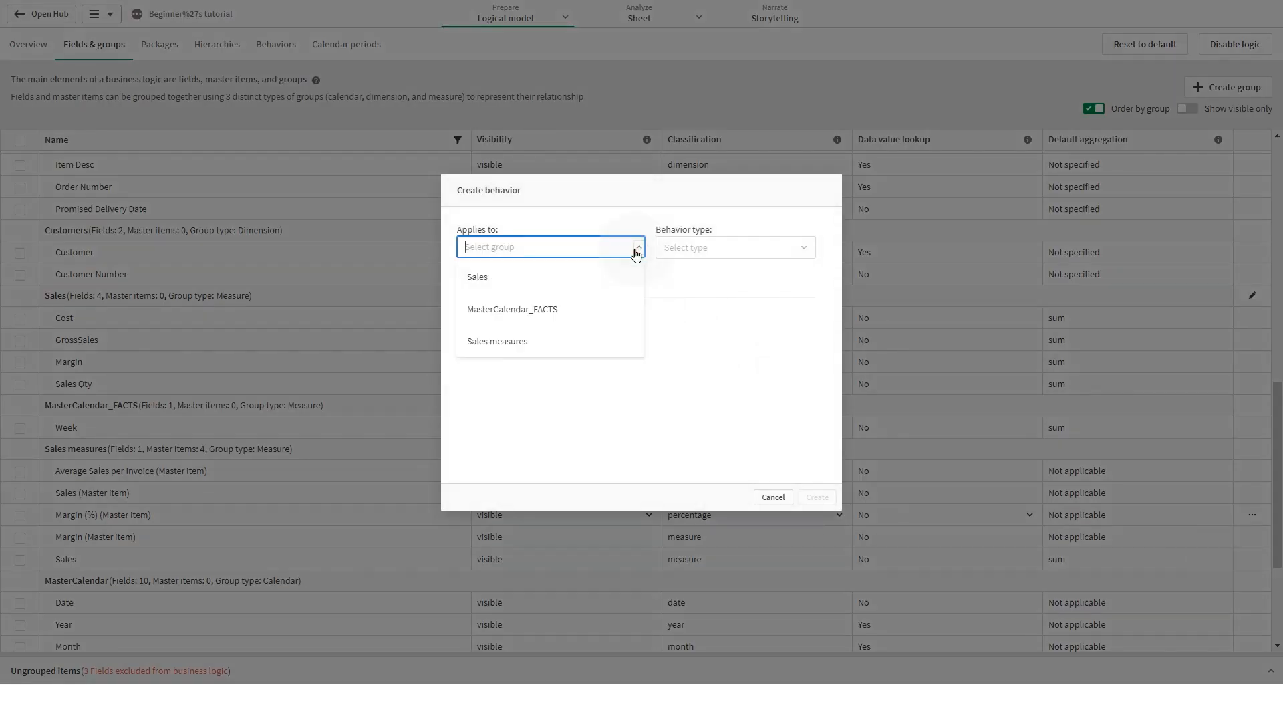
click(771, 497)
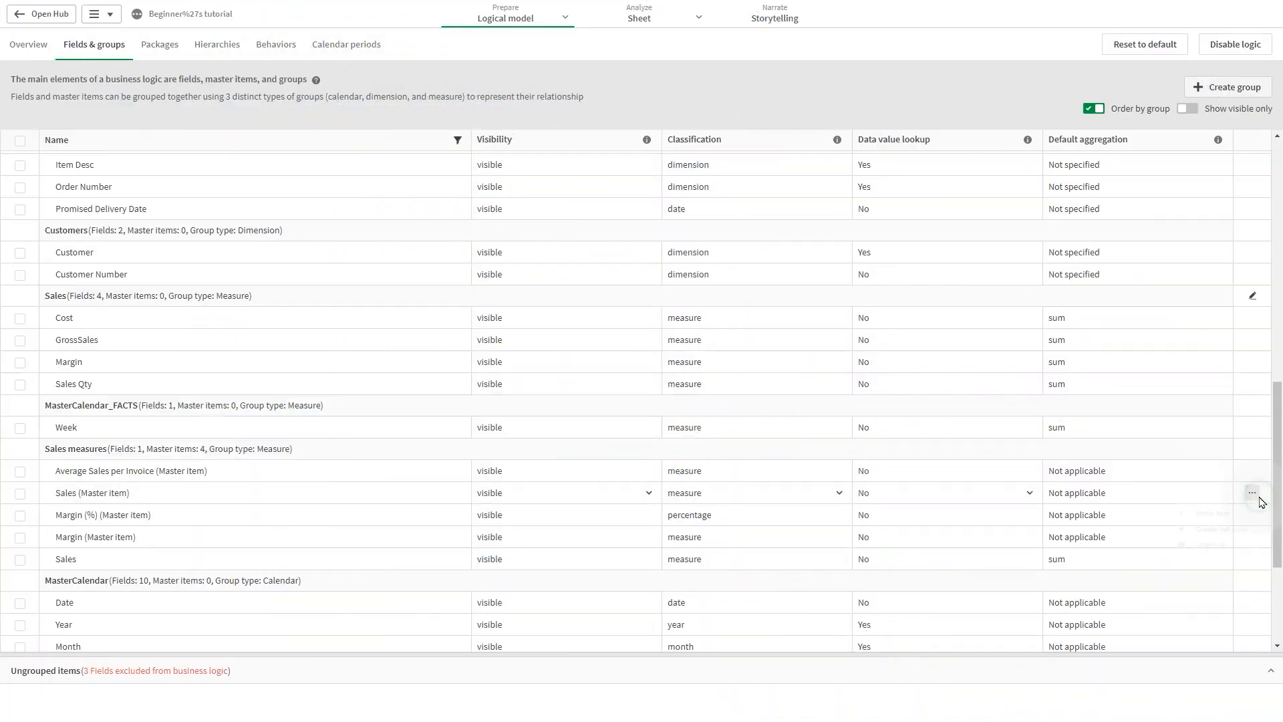
Ungroup the Sales master item so it lands among the ungrouped items
click(1251, 492)
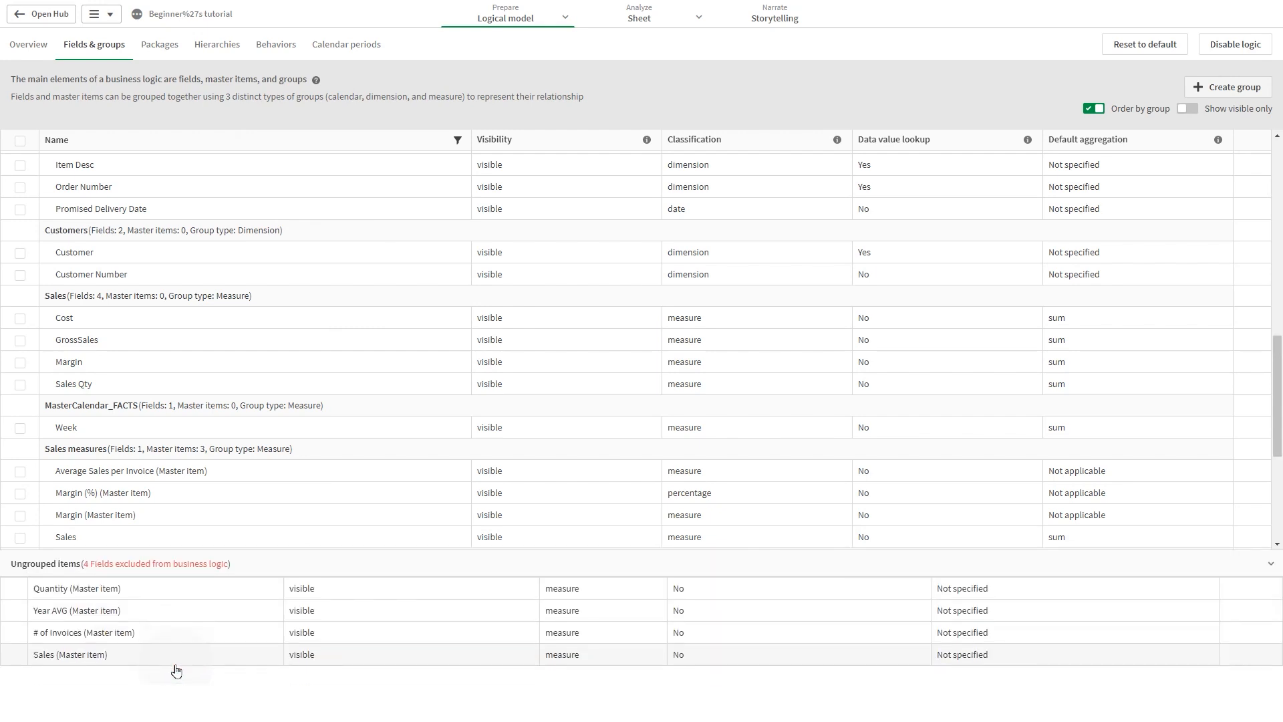
mouse_move(104, 679)
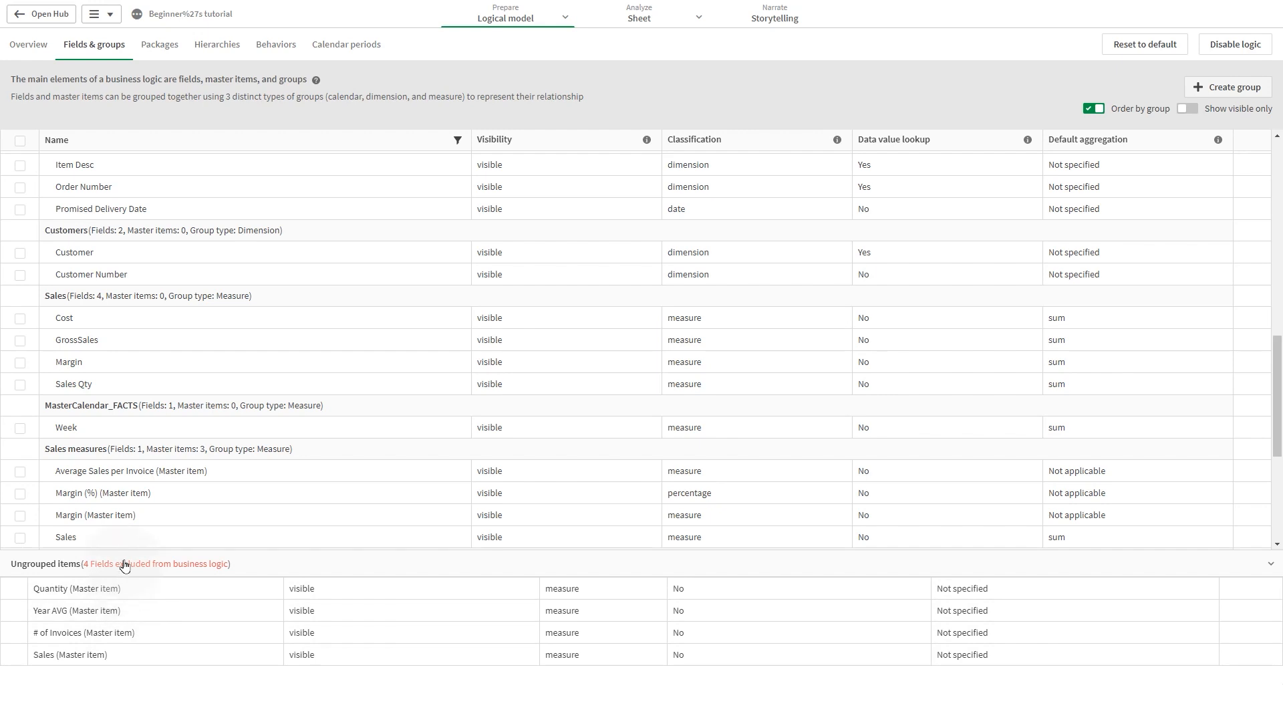
scroll(up, 3)
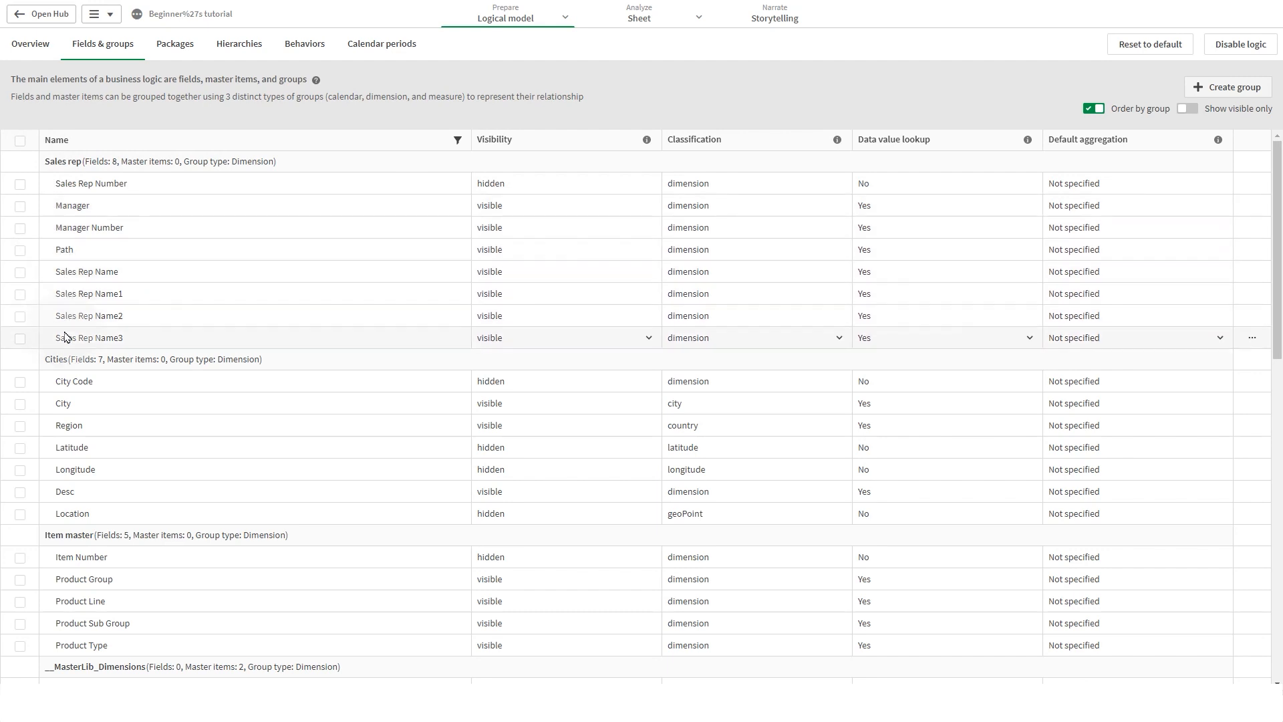
Set the Item Desc field's visibility to hidden
scroll(down, 3)
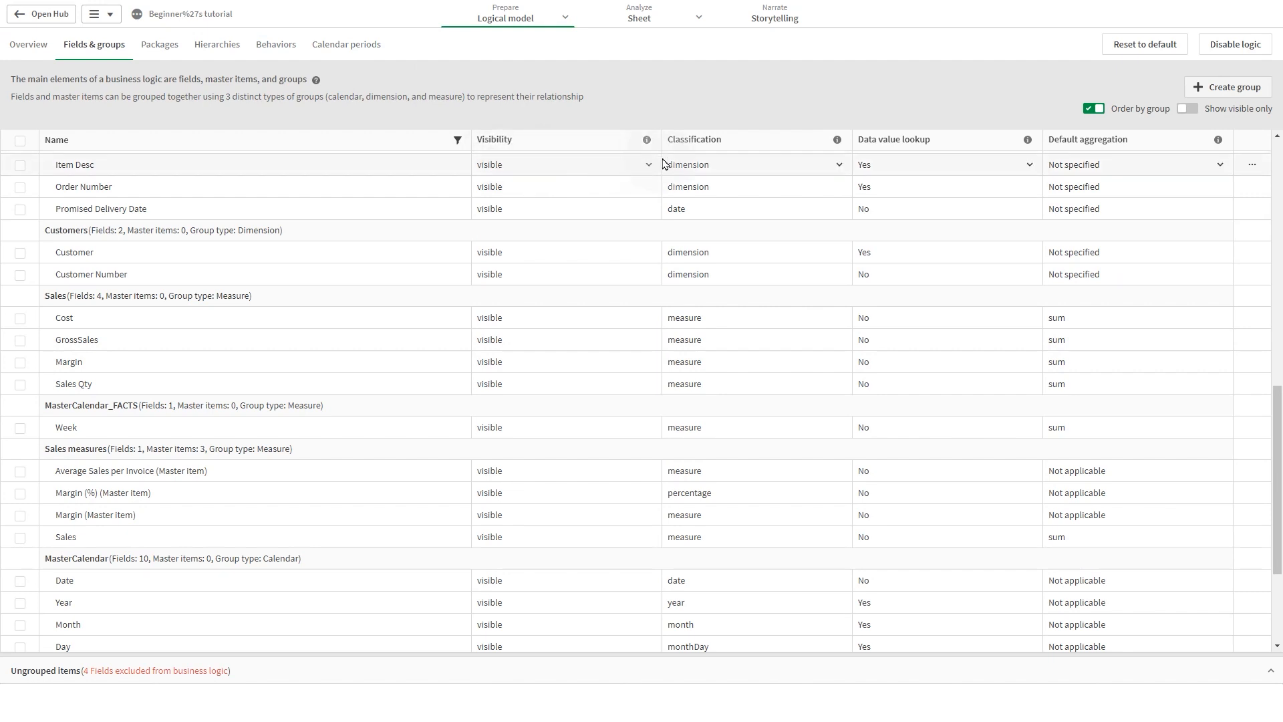
click(647, 165)
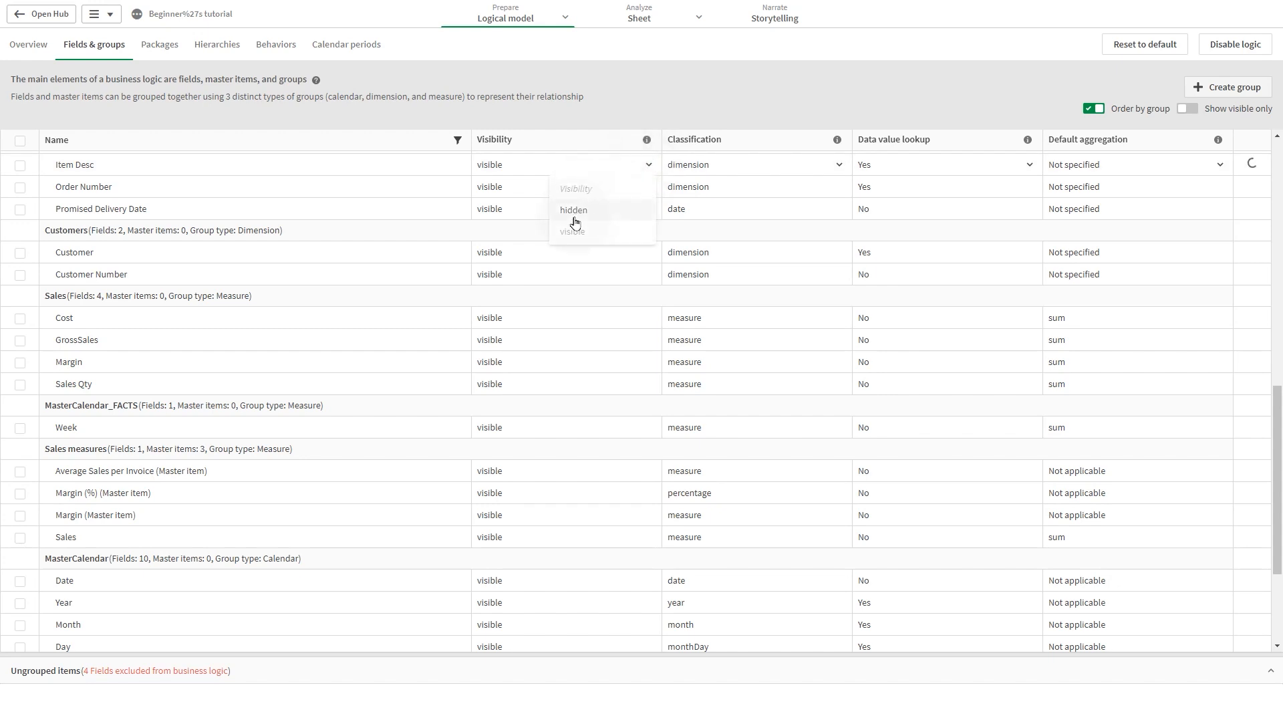
click(573, 210)
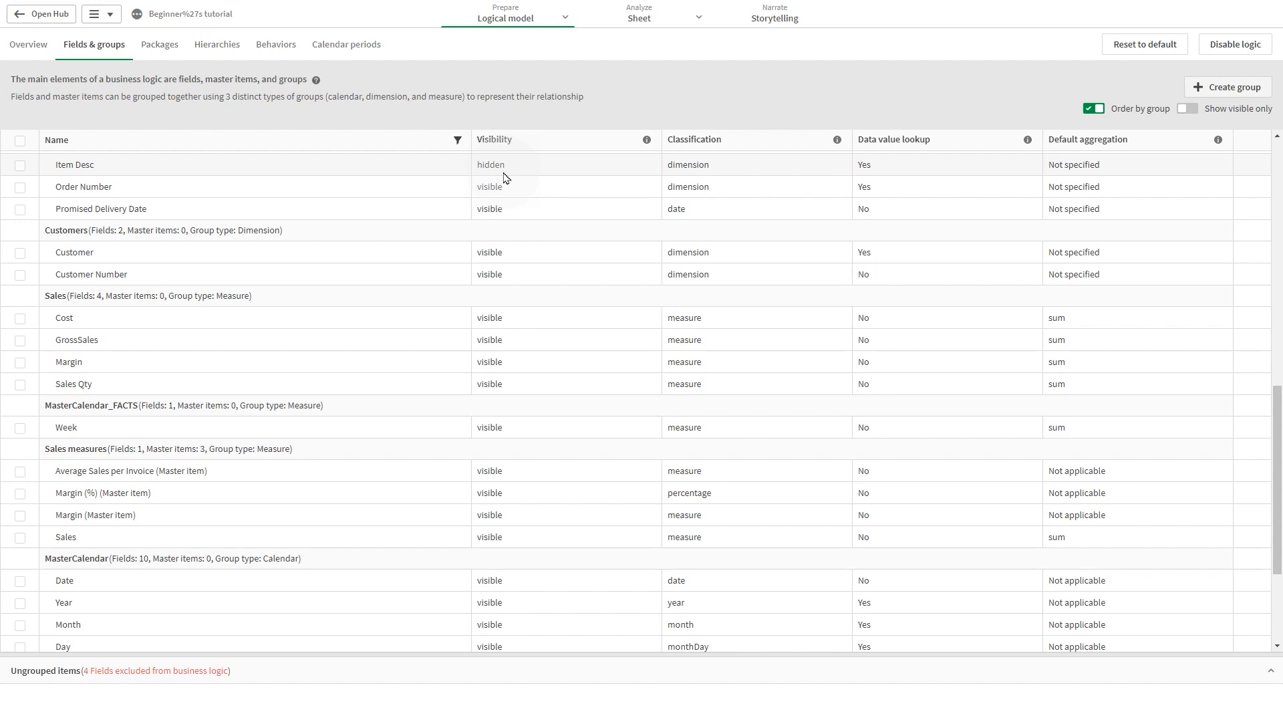
mouse_move(569, 163)
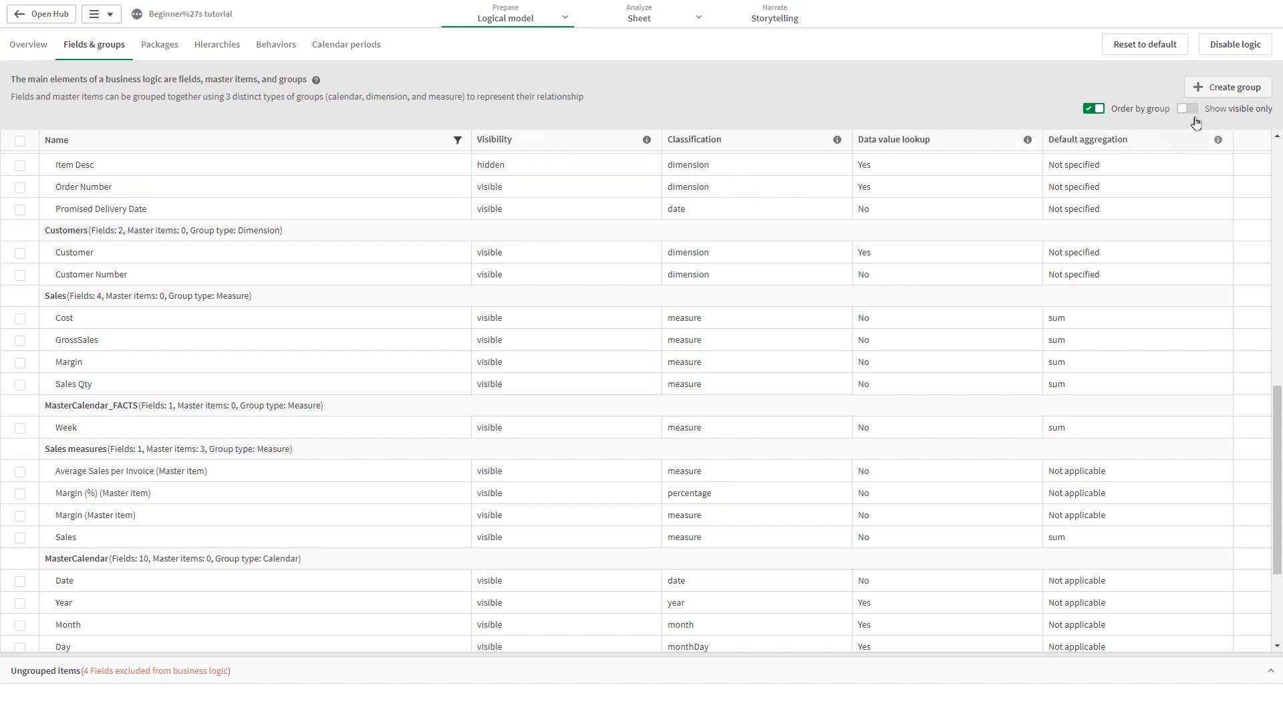
Turn on Show visible only so hidden Item Desc drops from the list
click(1186, 108)
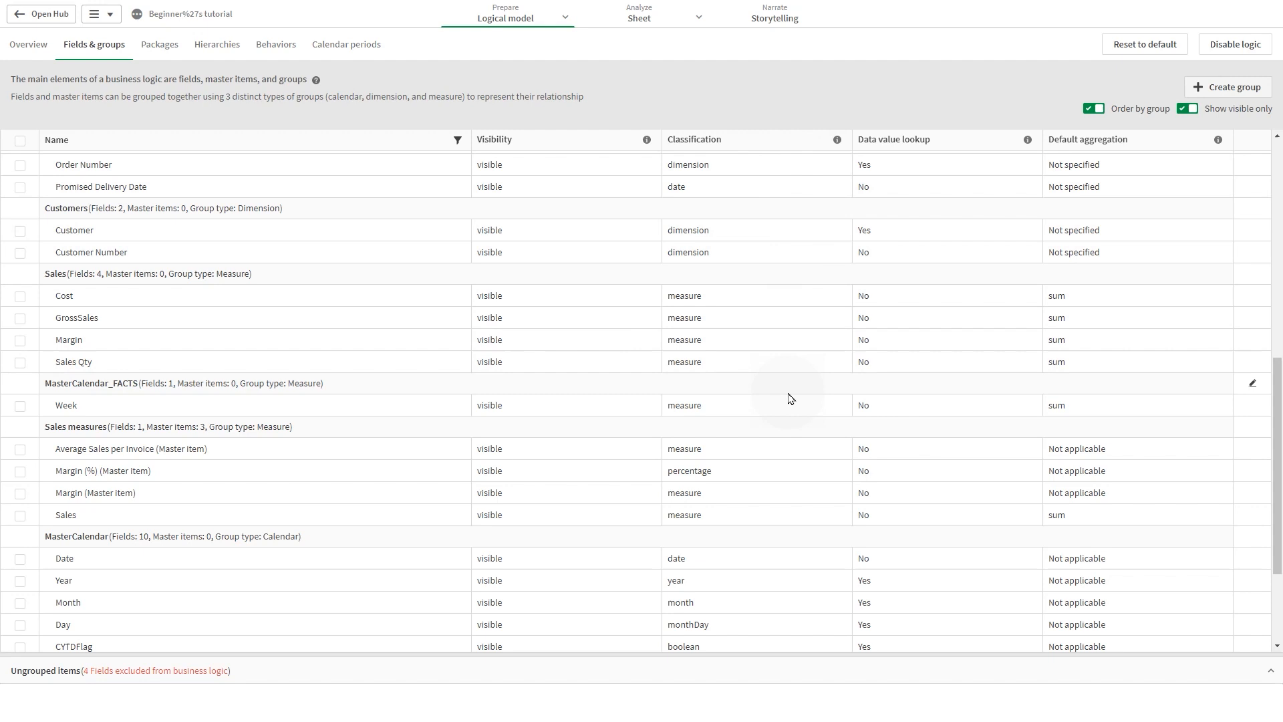
click(752, 318)
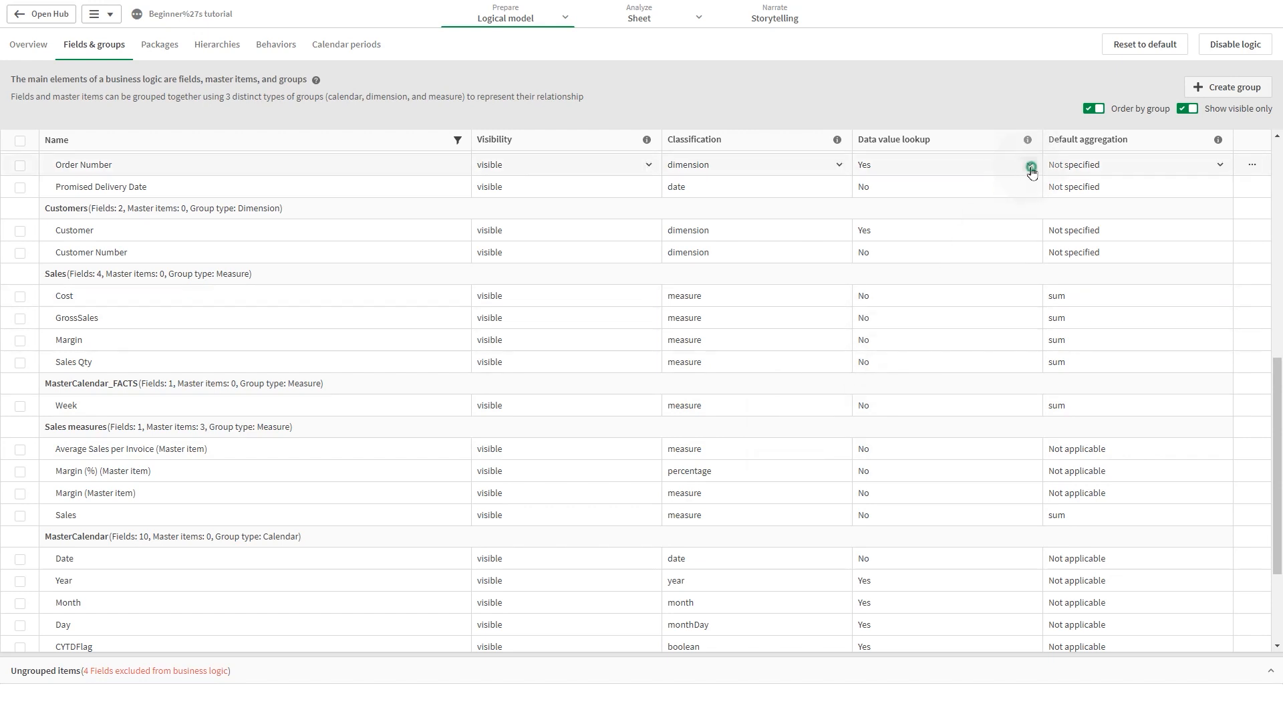
click(1031, 164)
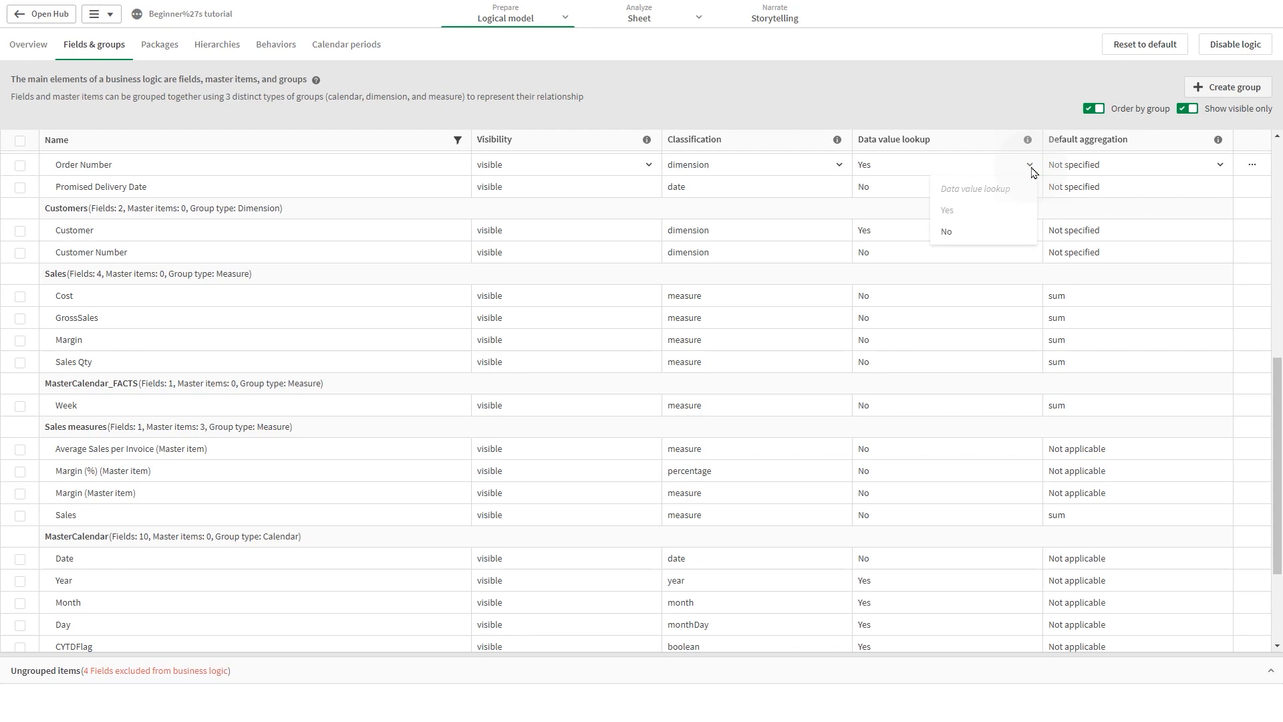
mouse_move(1012, 221)
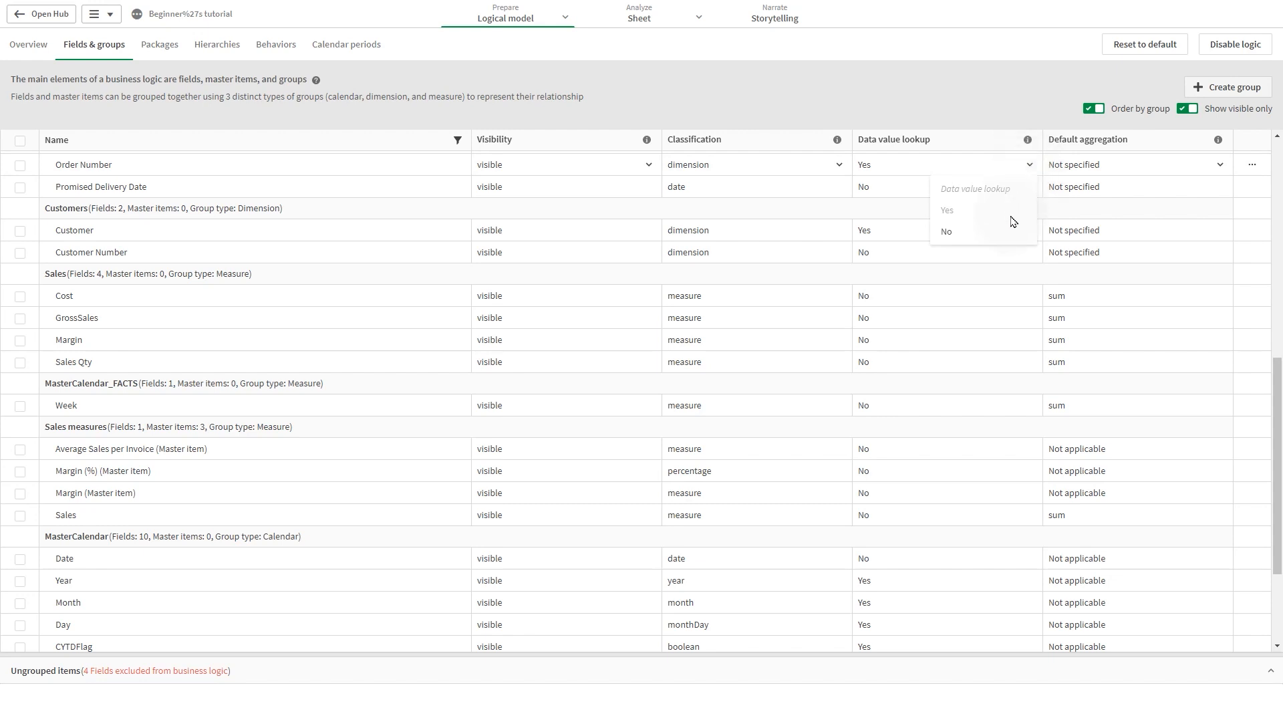
mouse_move(997, 239)
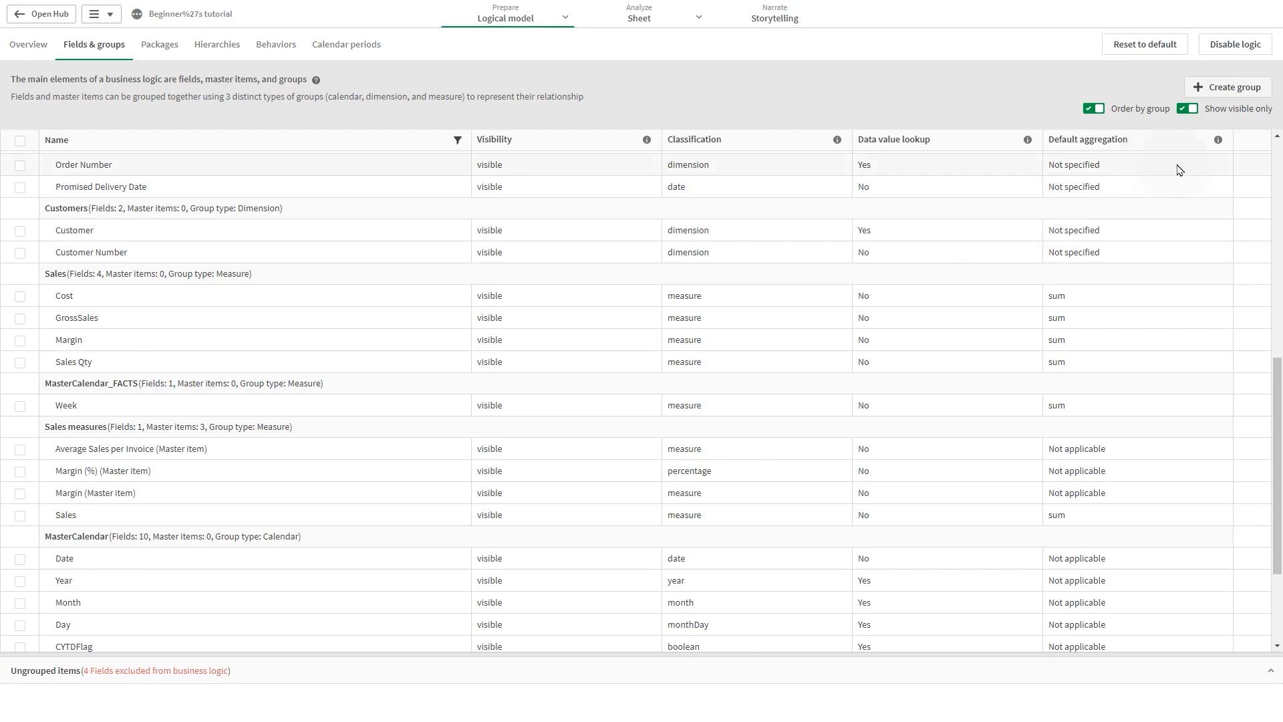
mouse_move(1191, 282)
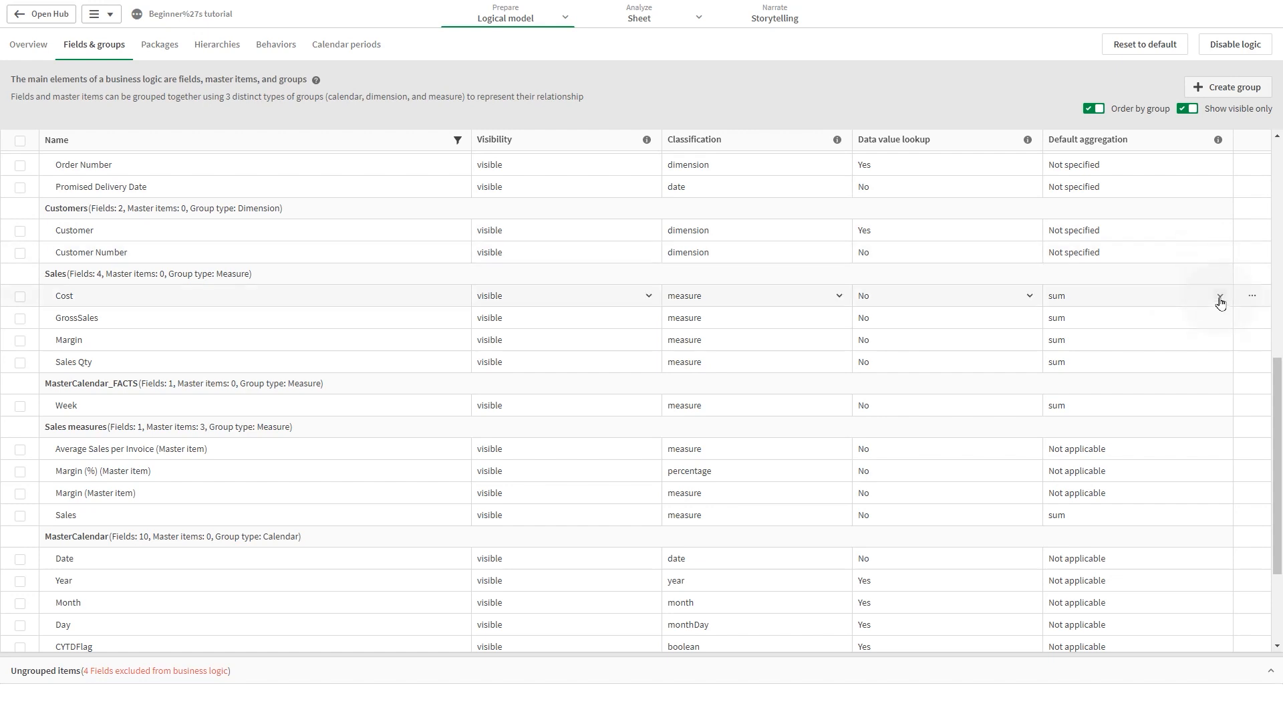
Open the default aggregation choices for Cost, currently sum
click(1219, 295)
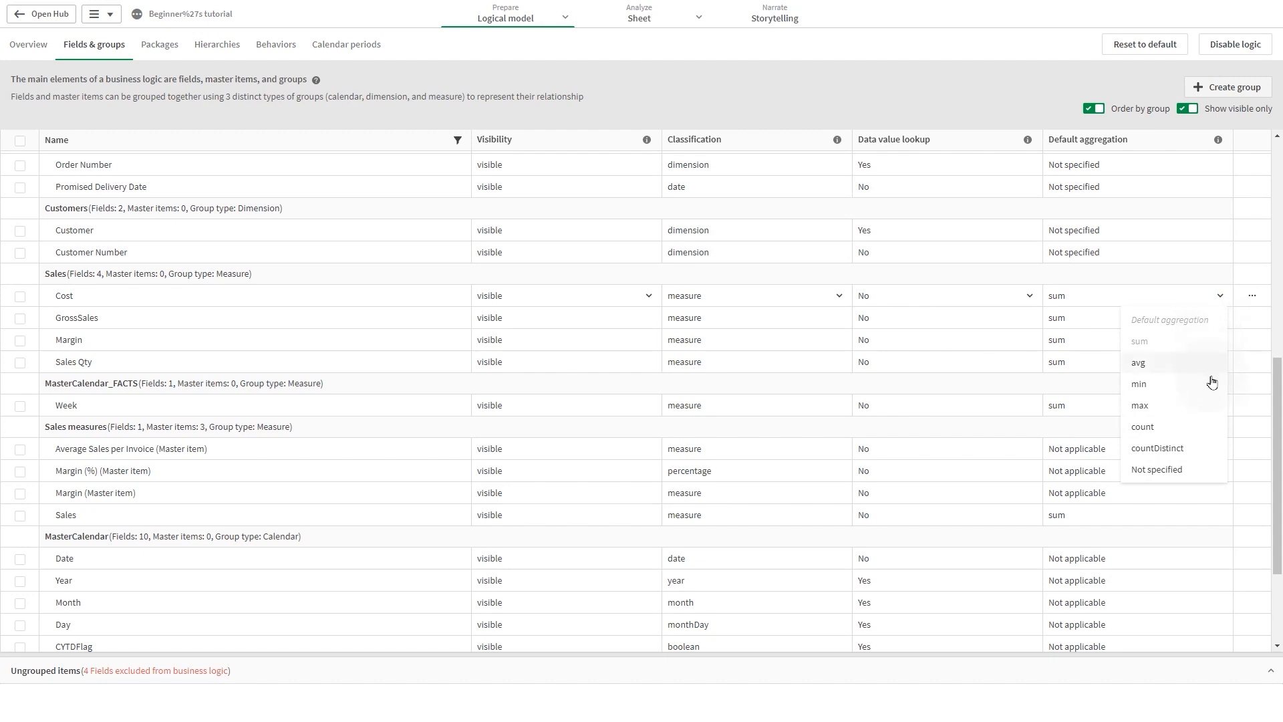
mouse_move(1215, 465)
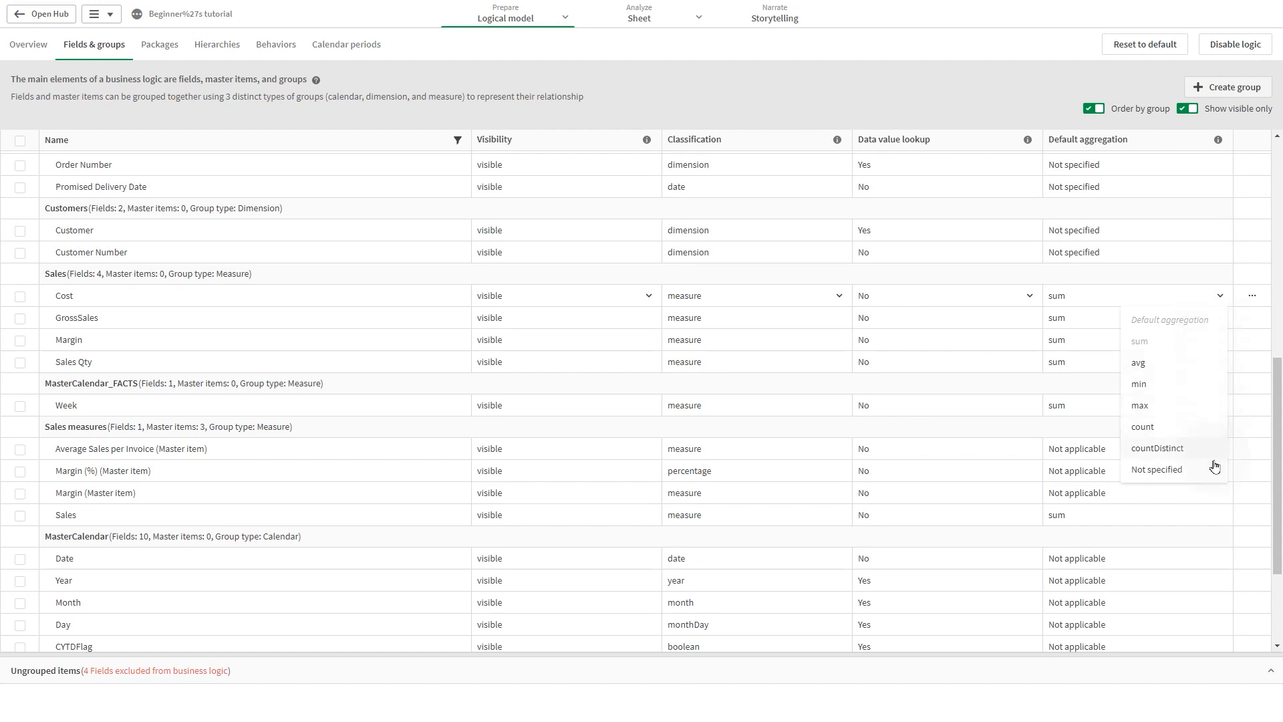
mouse_move(1212, 489)
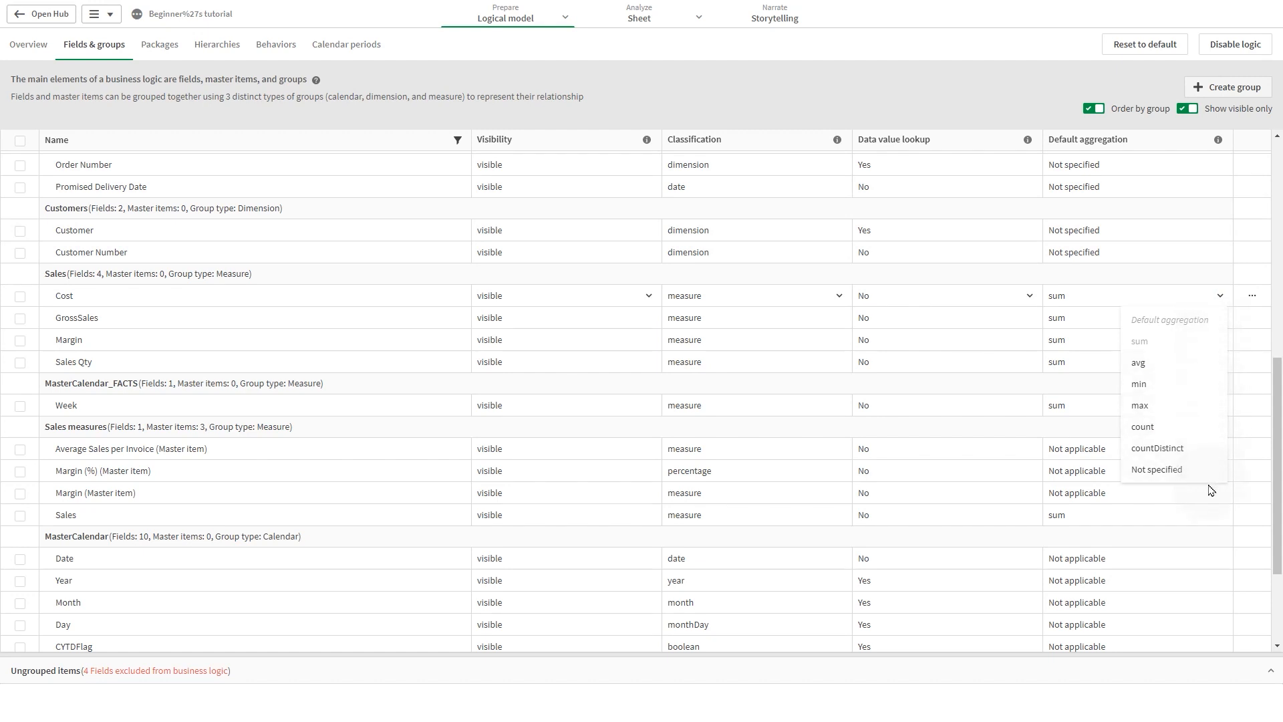